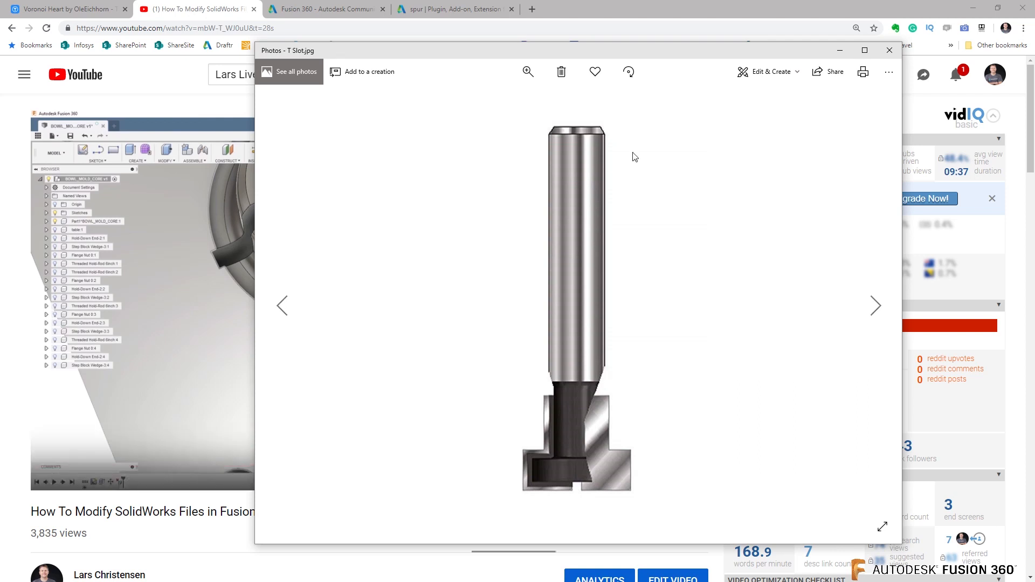
Step: Enlarge the T Slot.jpg cutter photo to fill the screen for inspection
left_click(864, 51)
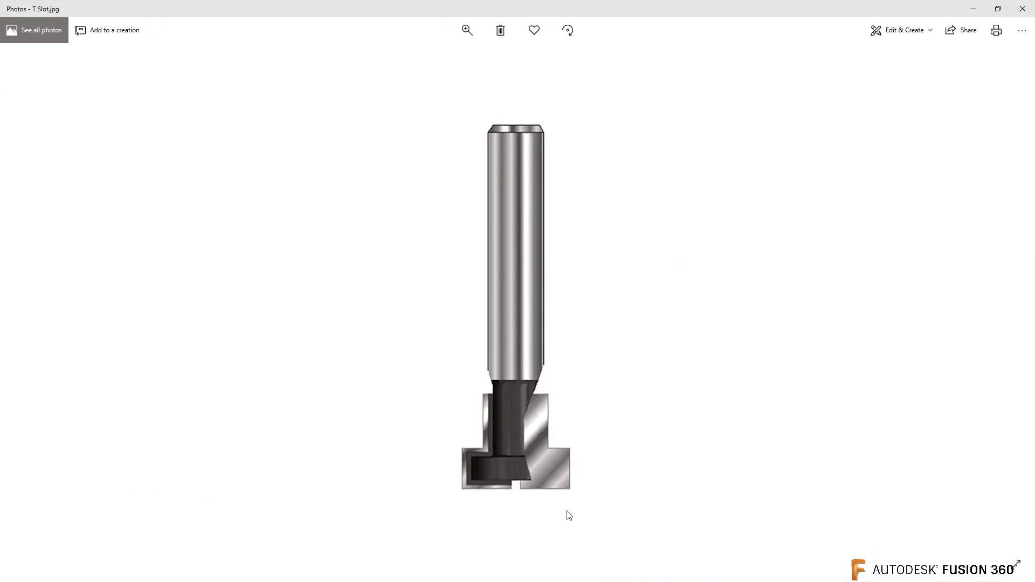
mouse_move(495, 474)
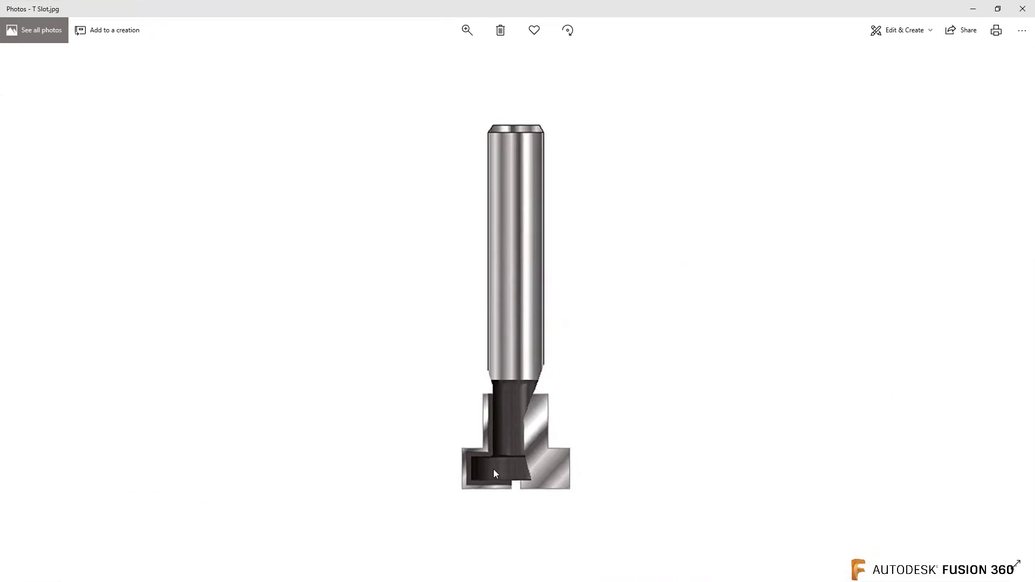
mouse_move(515, 476)
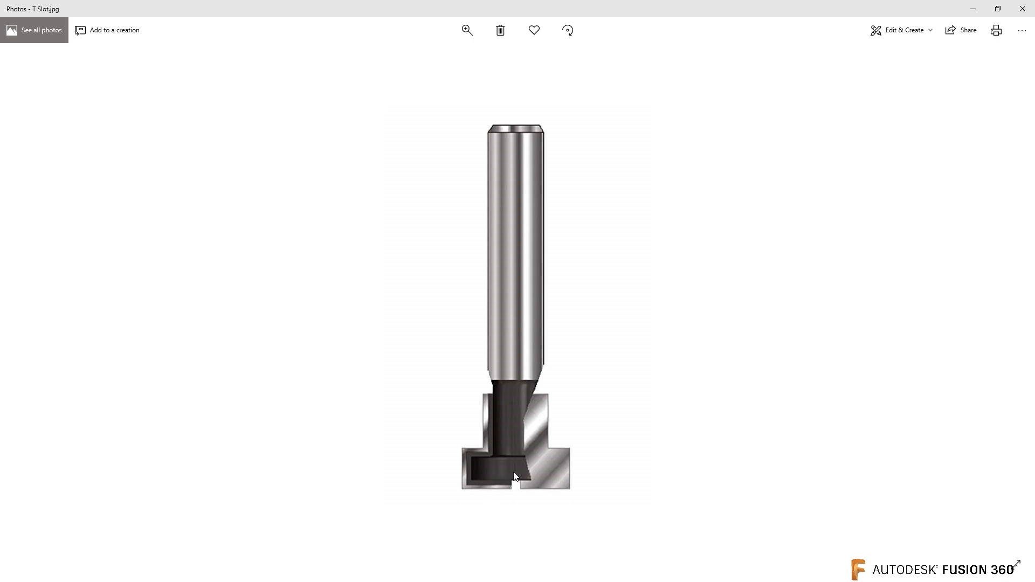
mouse_move(508, 419)
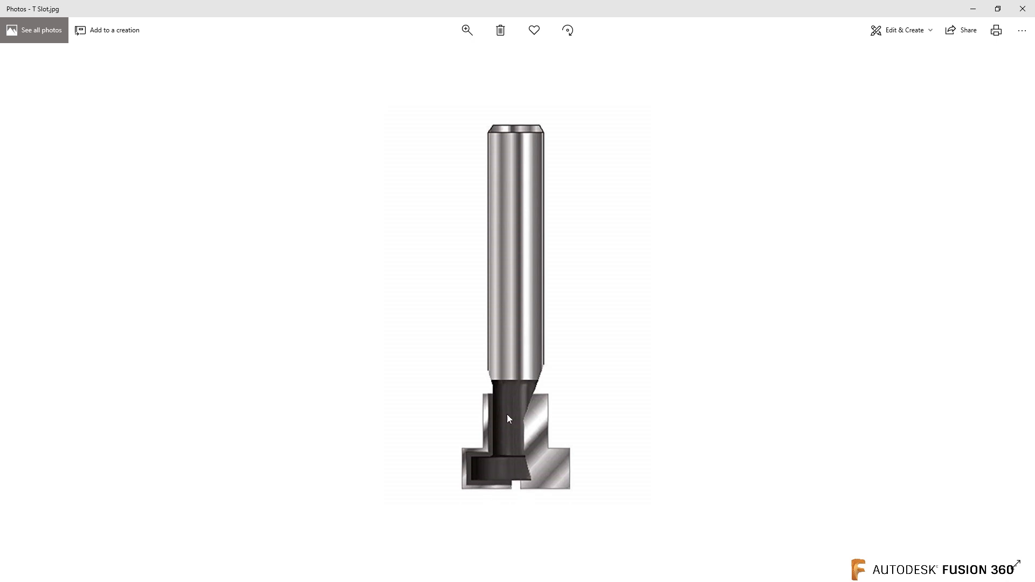
mouse_move(480, 443)
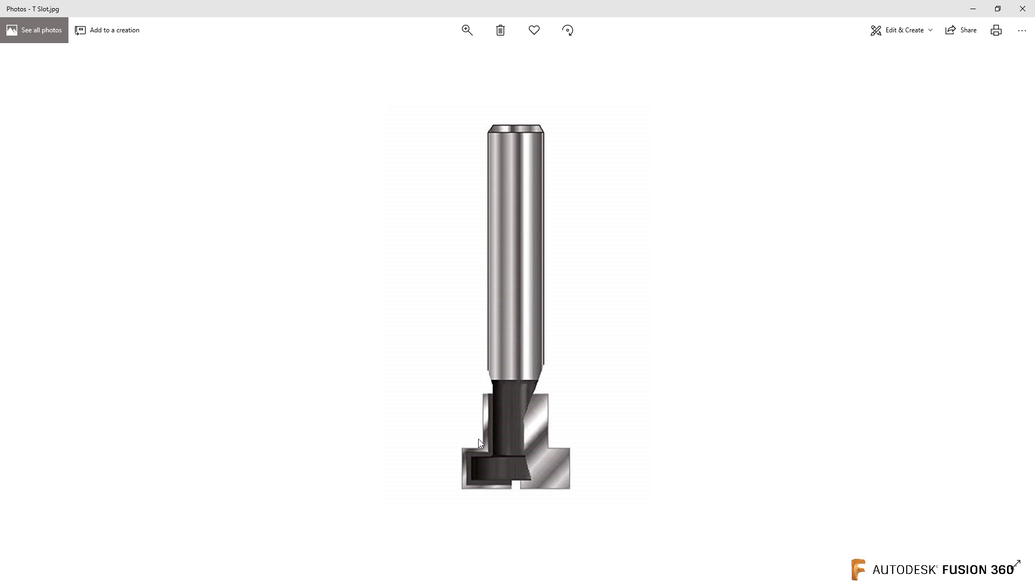
mouse_move(998, 19)
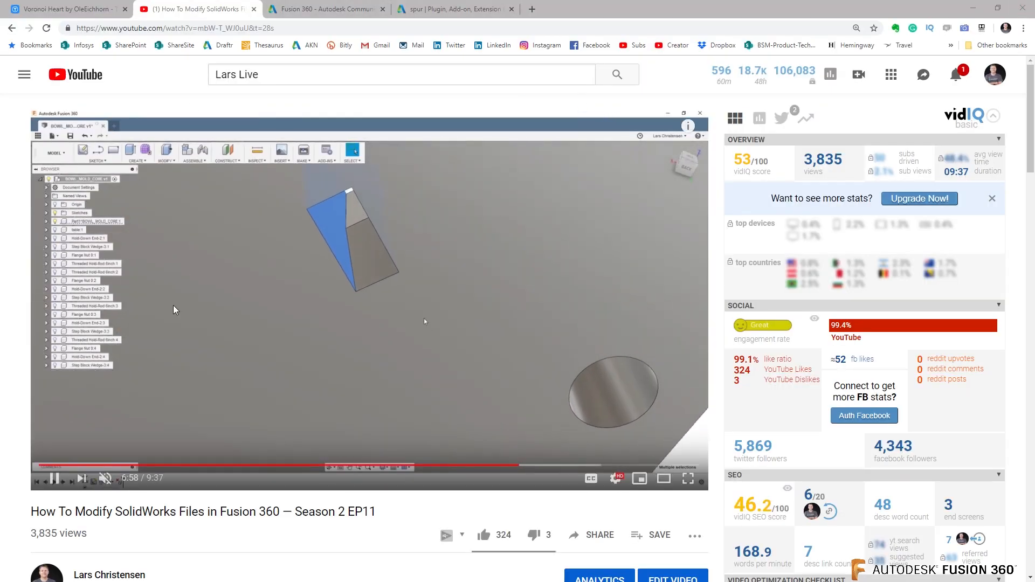
Step: Return to Fusion 360 and start a new blank design
left_click(55, 478)
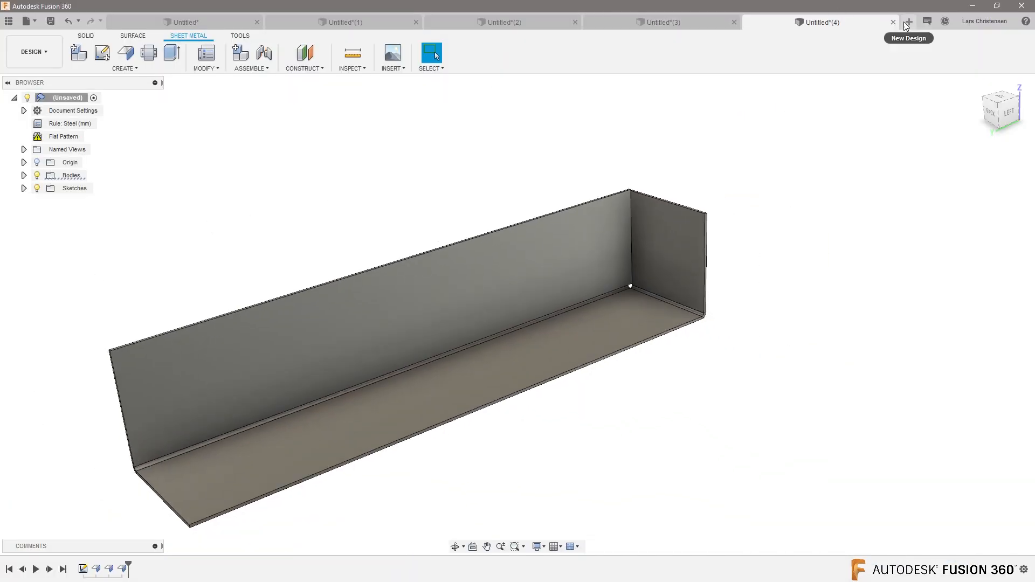
left_click(908, 21)
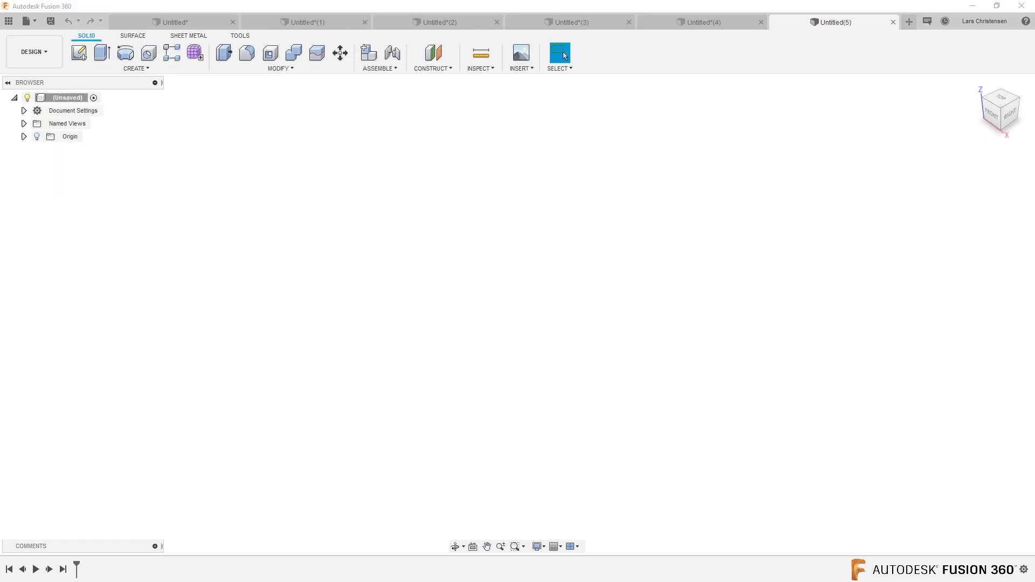
mouse_move(424, 264)
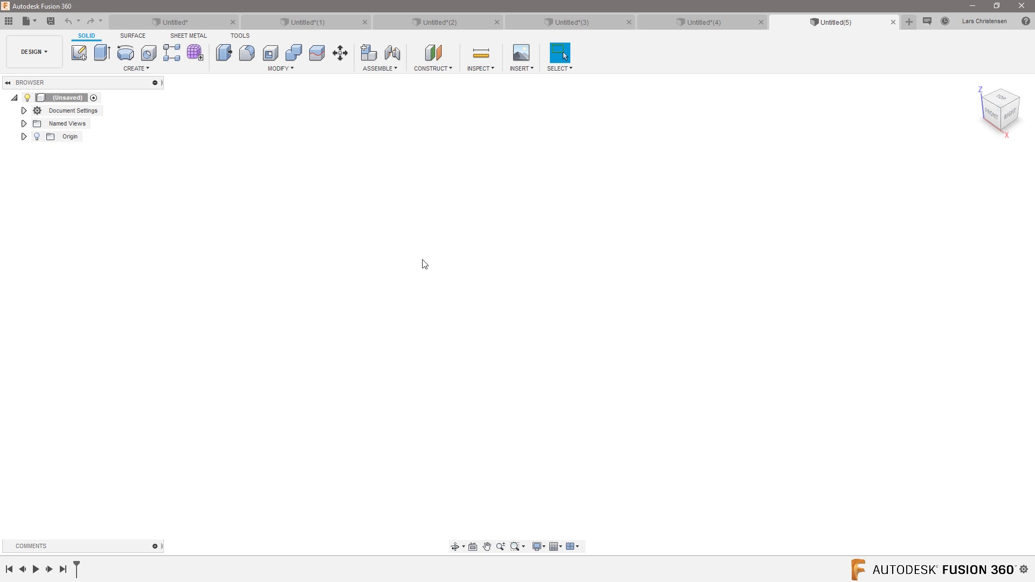
mouse_move(395, 240)
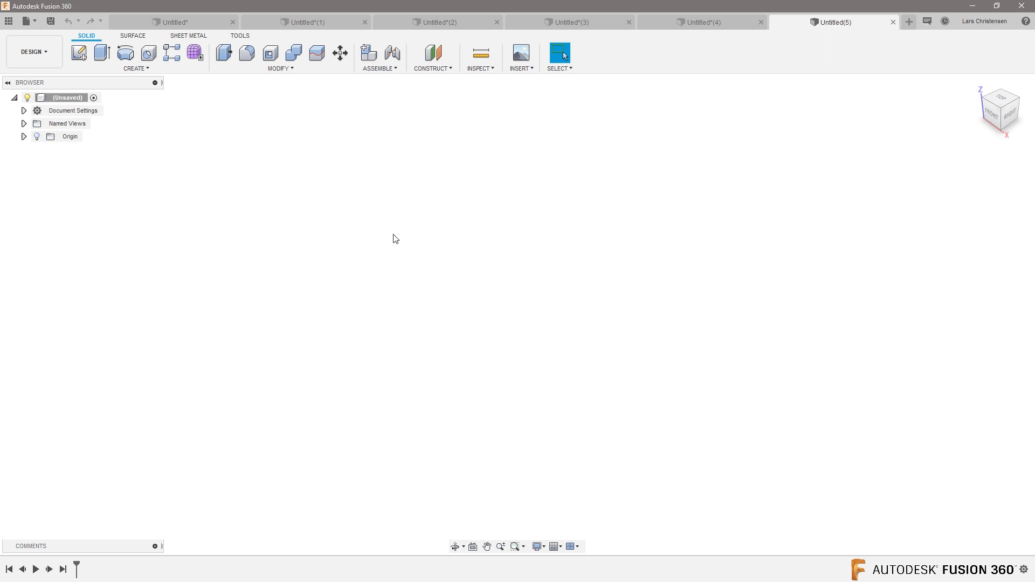
mouse_move(296, 231)
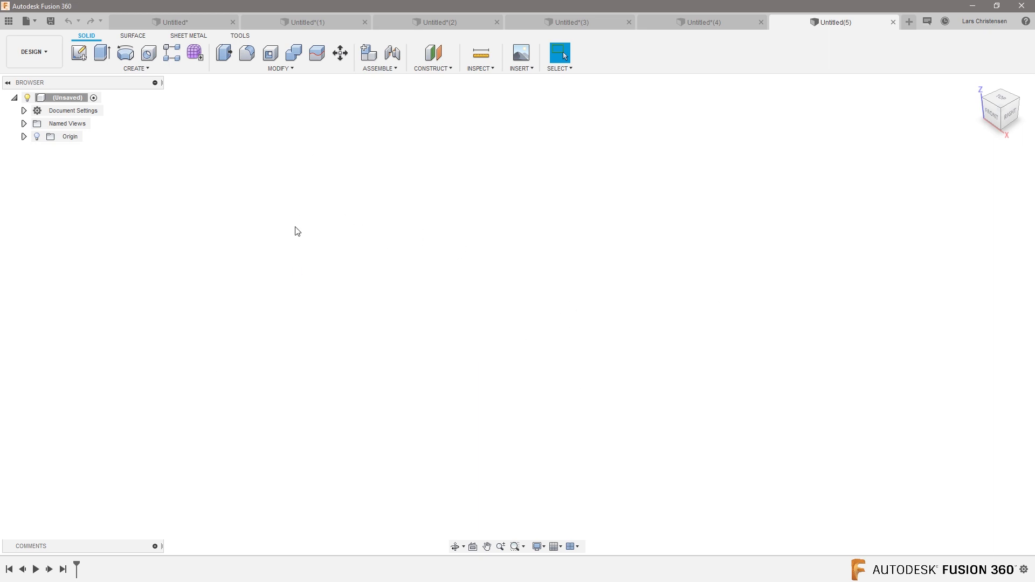
Step: Sketch a 10 by 100 mm rectangle with a 25 mm wide base rectangle at the origin
left_click(79, 53)
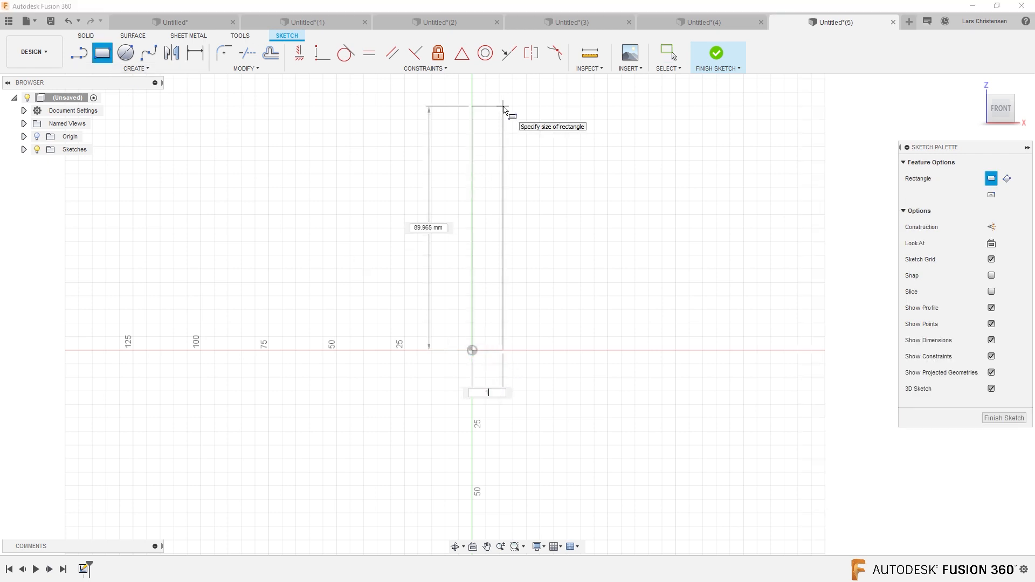
type("10")
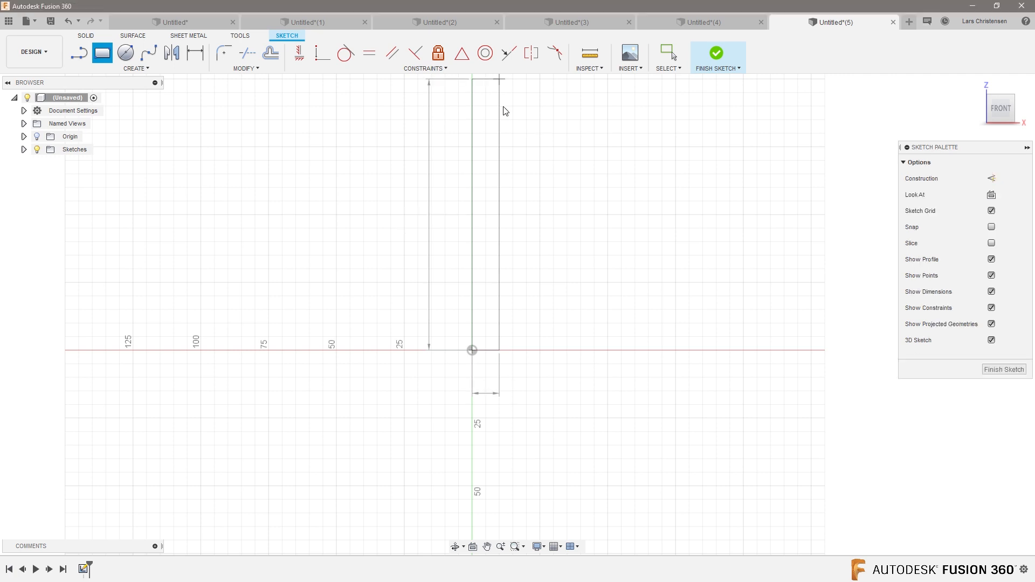
left_click(499, 345)
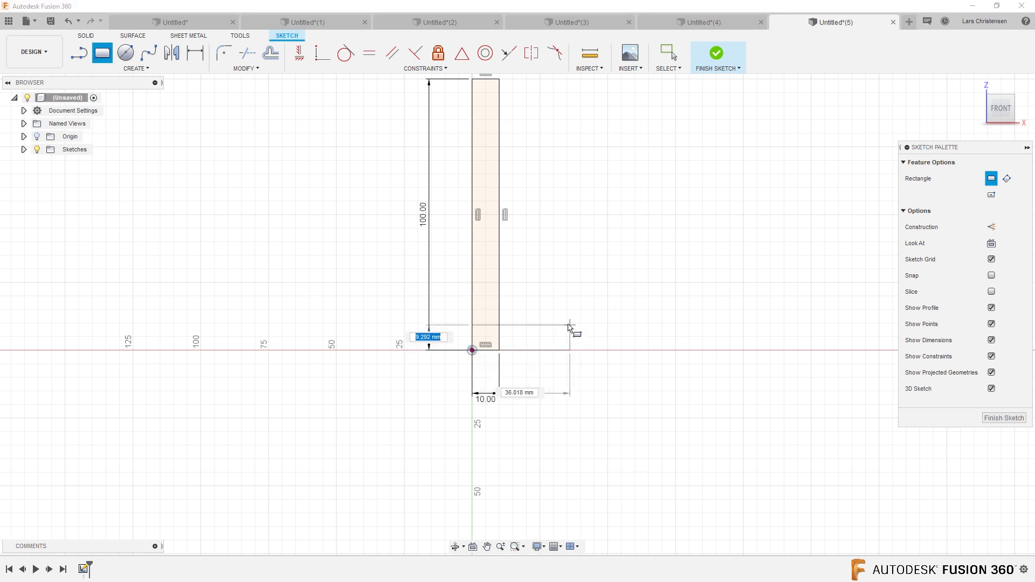
type("18")
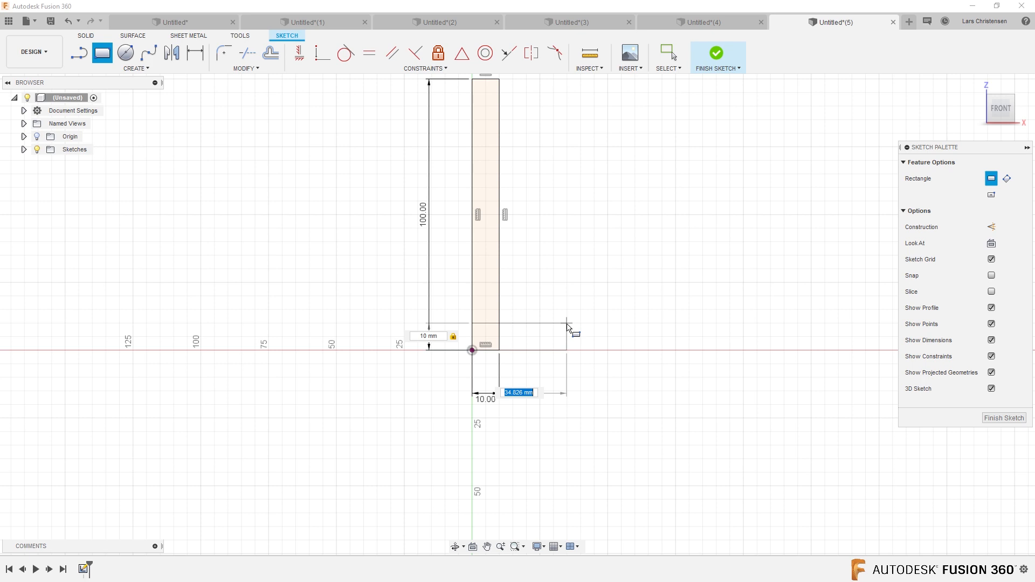
type("25")
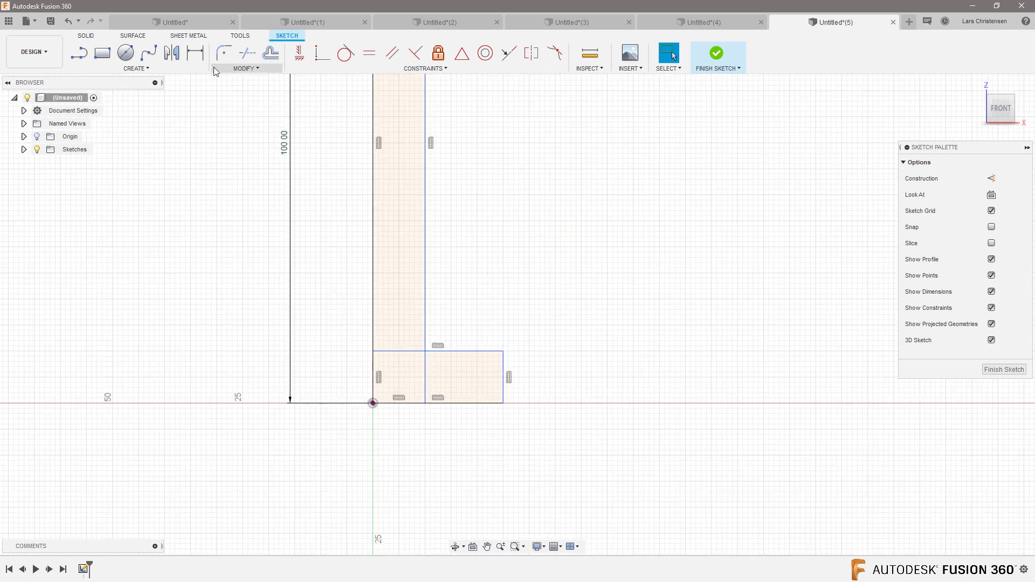
Step: Trim the overlapping lines into one L-profile and check the 25 mm base width dimension
left_click(246, 68)
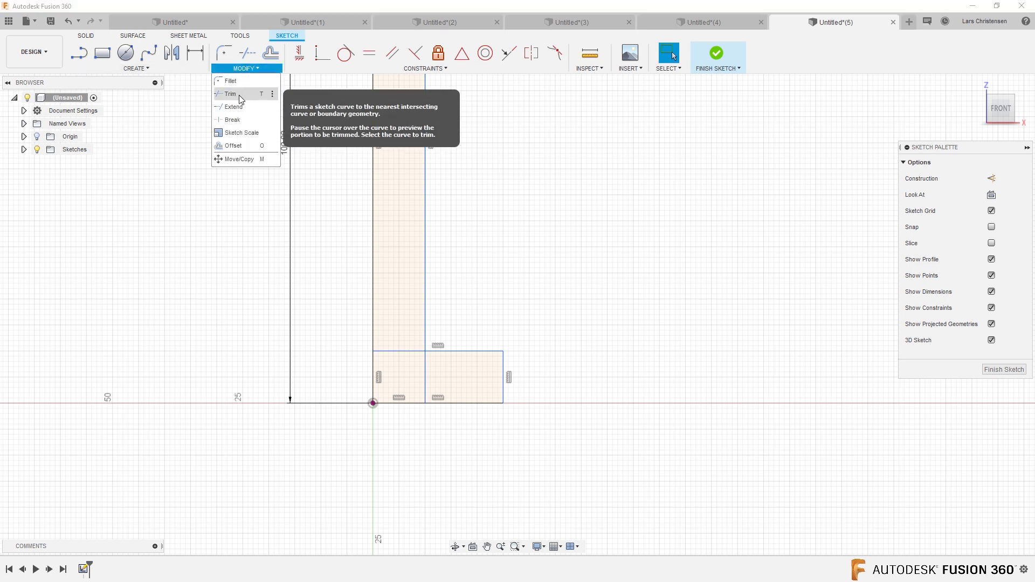
left_click(230, 94)
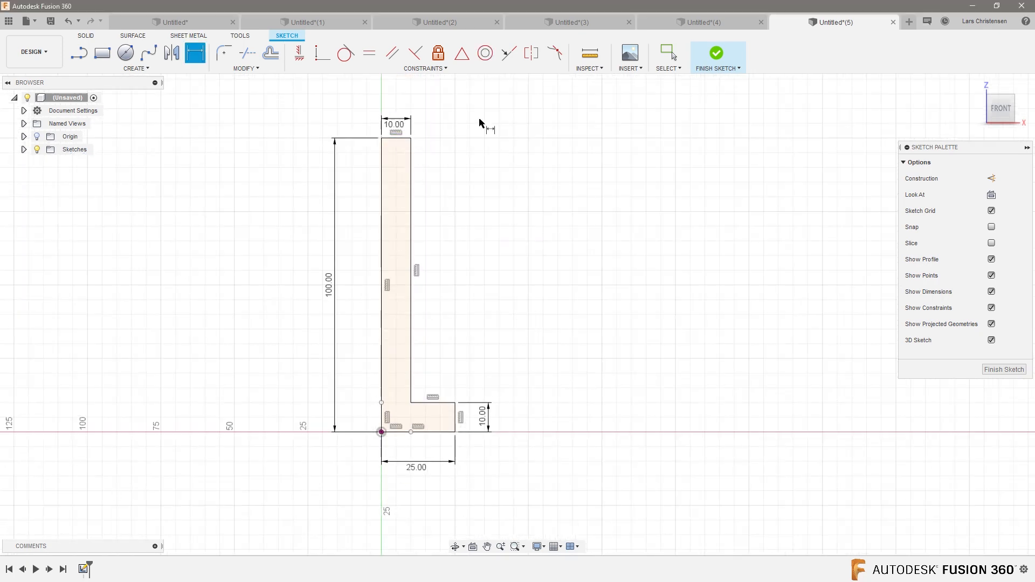
mouse_move(447, 310)
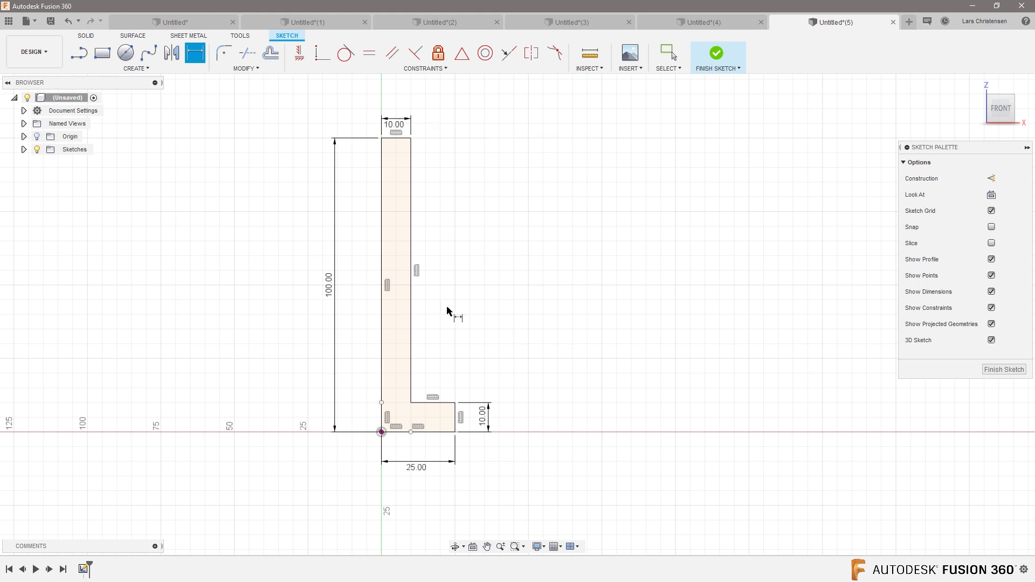
mouse_move(412, 239)
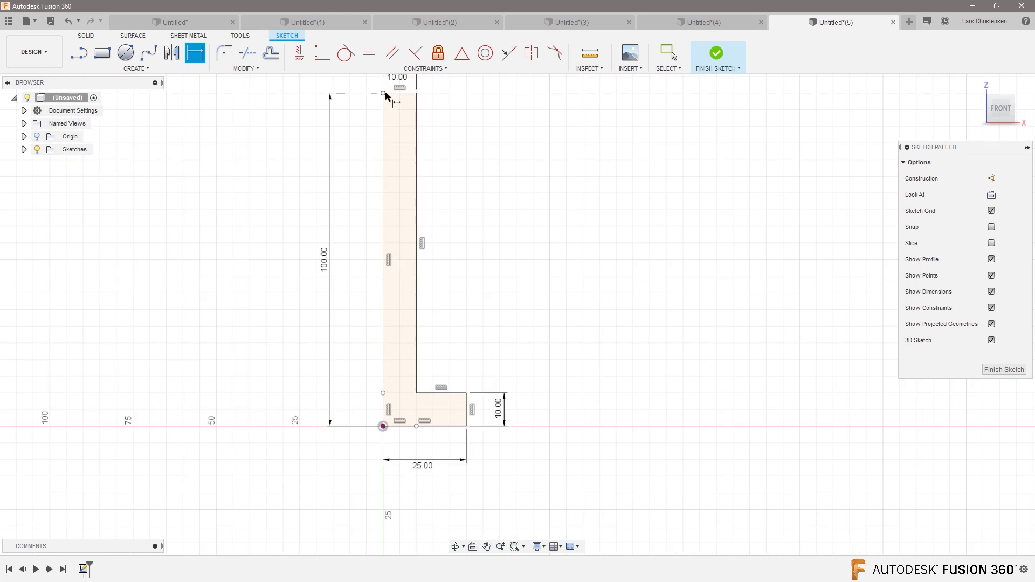
mouse_move(343, 455)
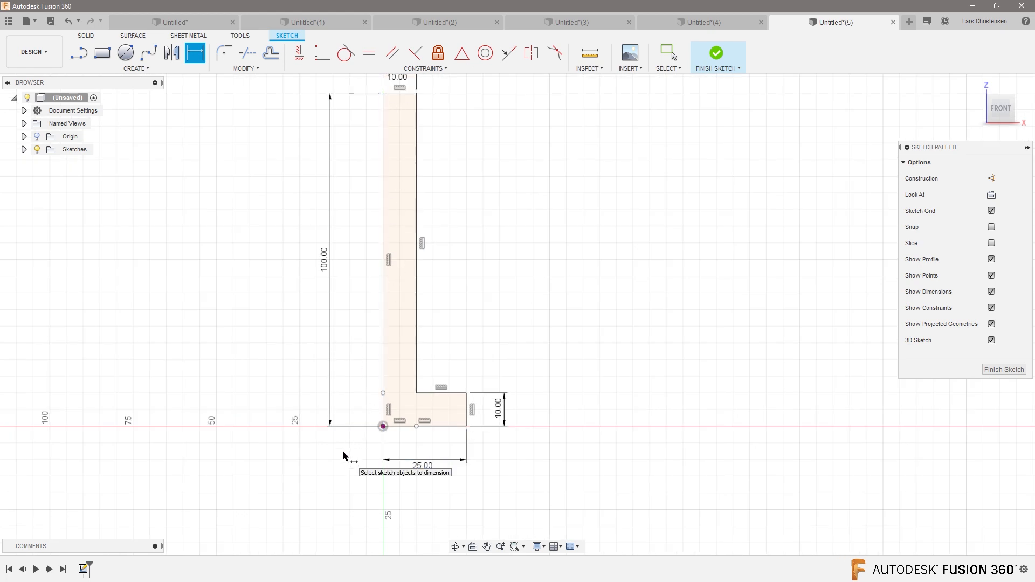
mouse_move(471, 407)
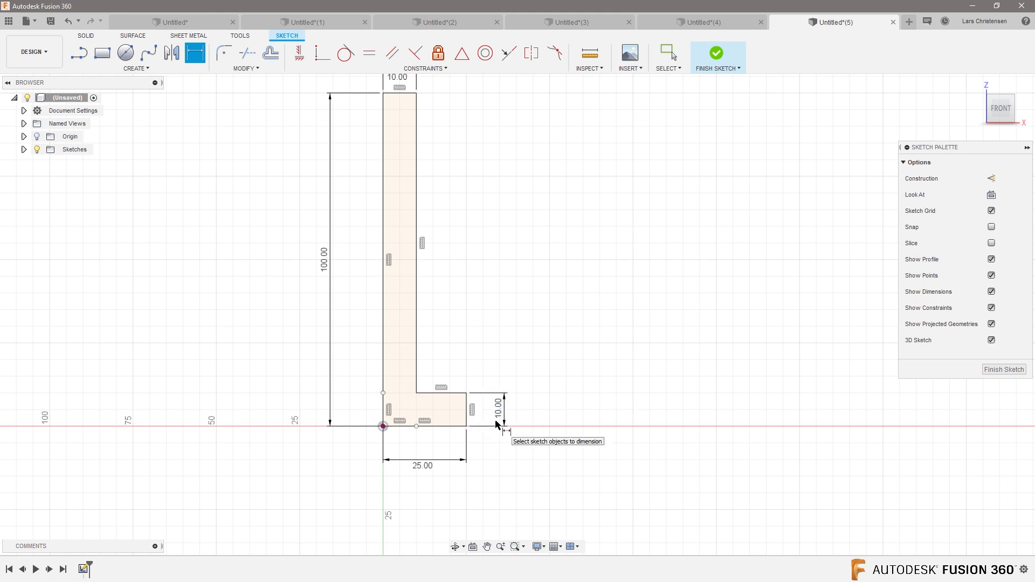
mouse_move(438, 491)
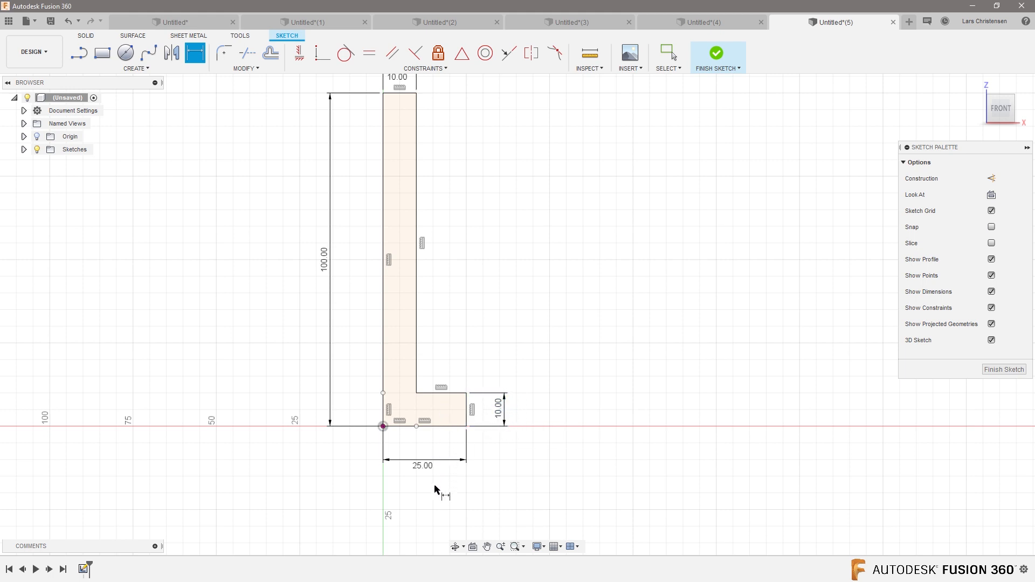
left_click(421, 466)
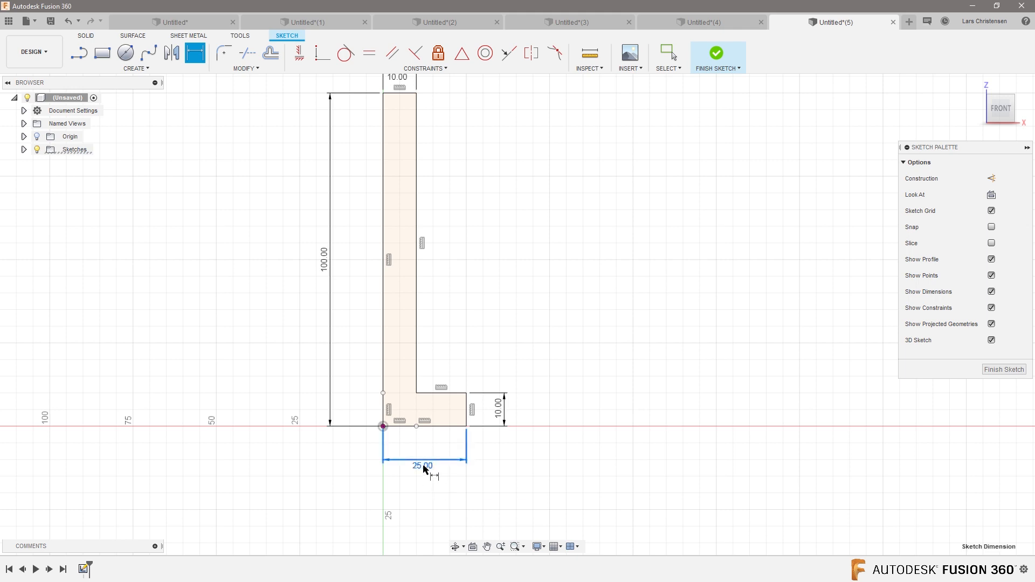
left_click(438, 395)
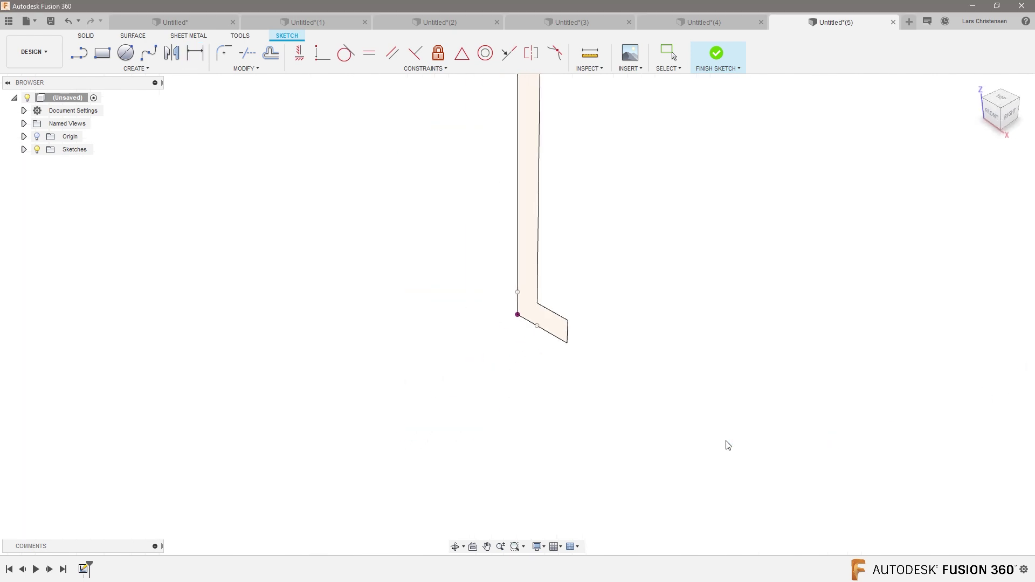
left_click(718, 57)
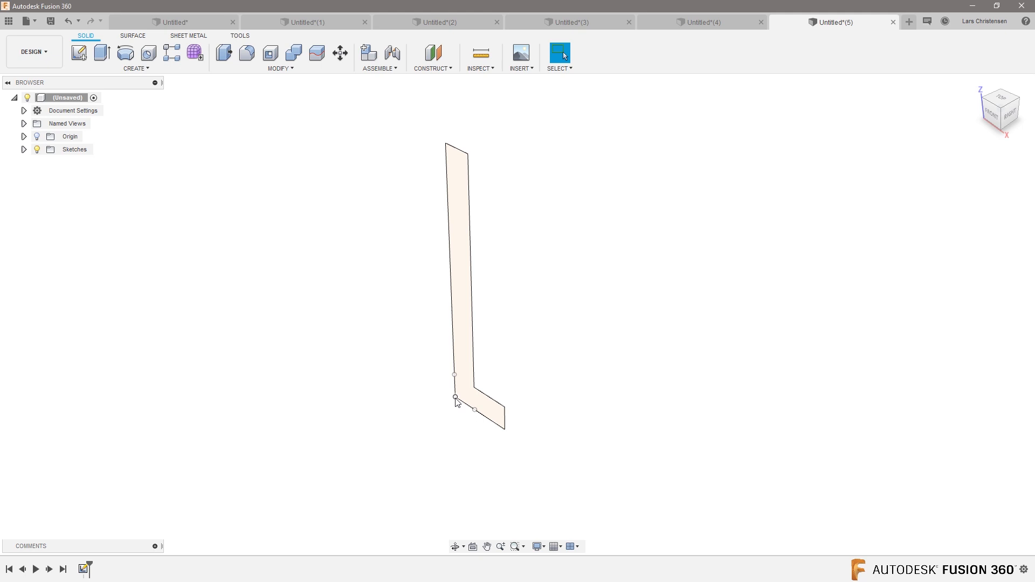
left_click(454, 397)
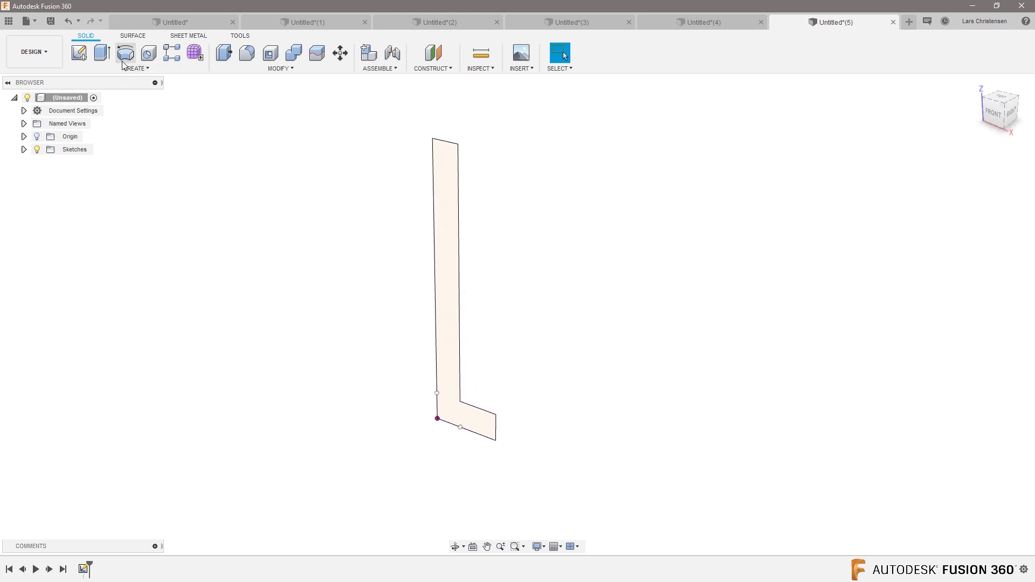
mouse_move(148, 53)
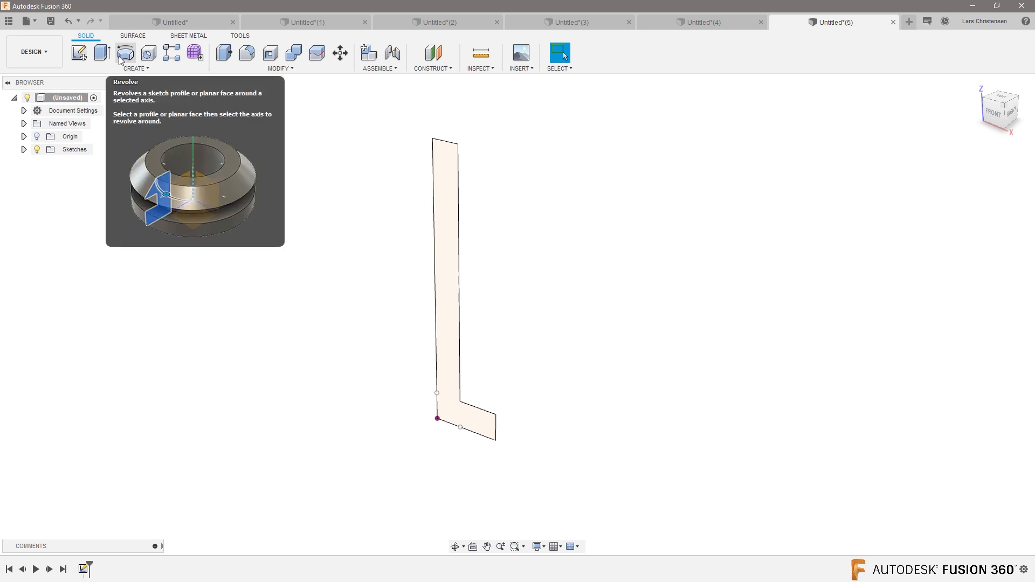
left_click(125, 53)
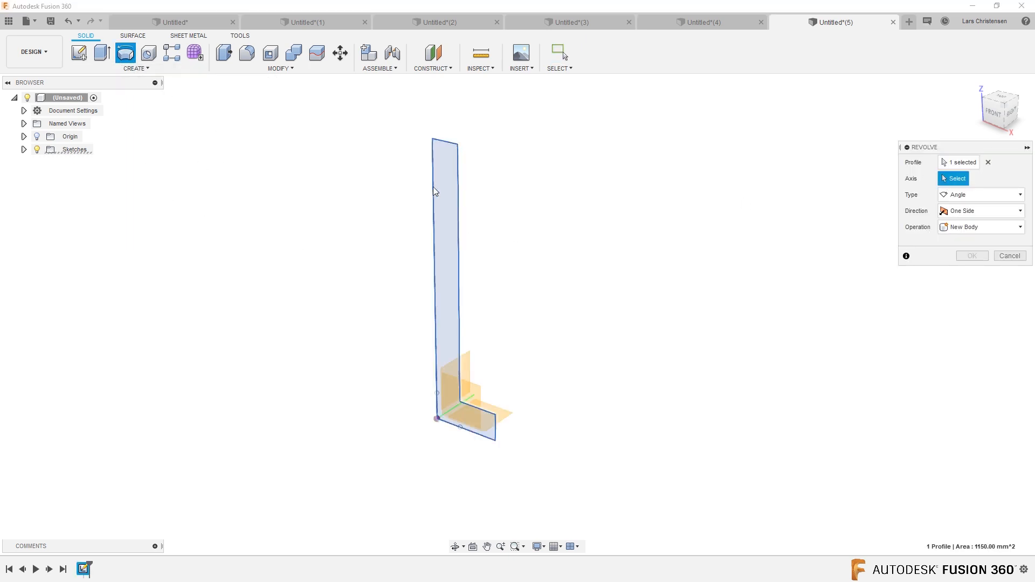
left_click(436, 392)
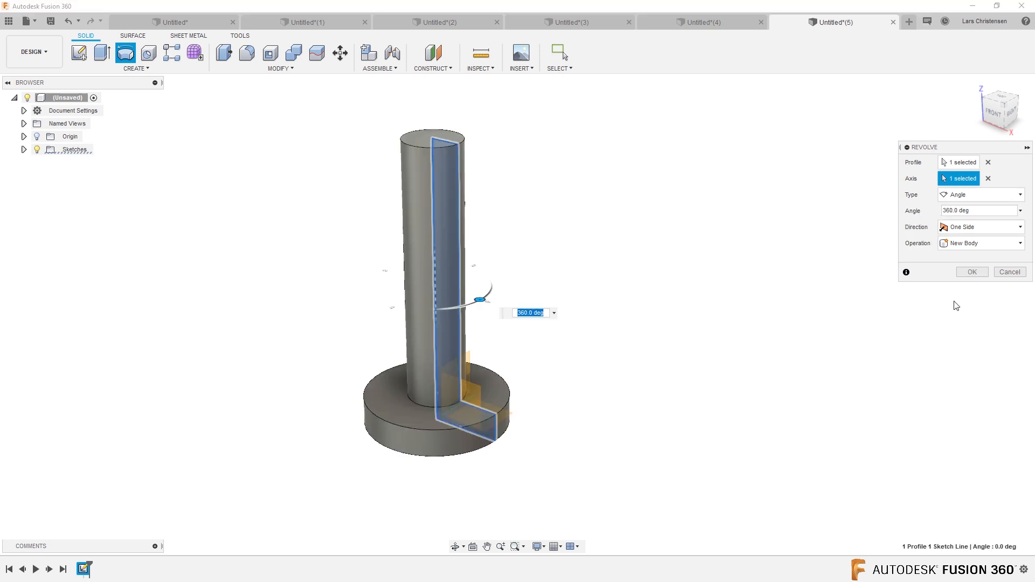
left_click(972, 272)
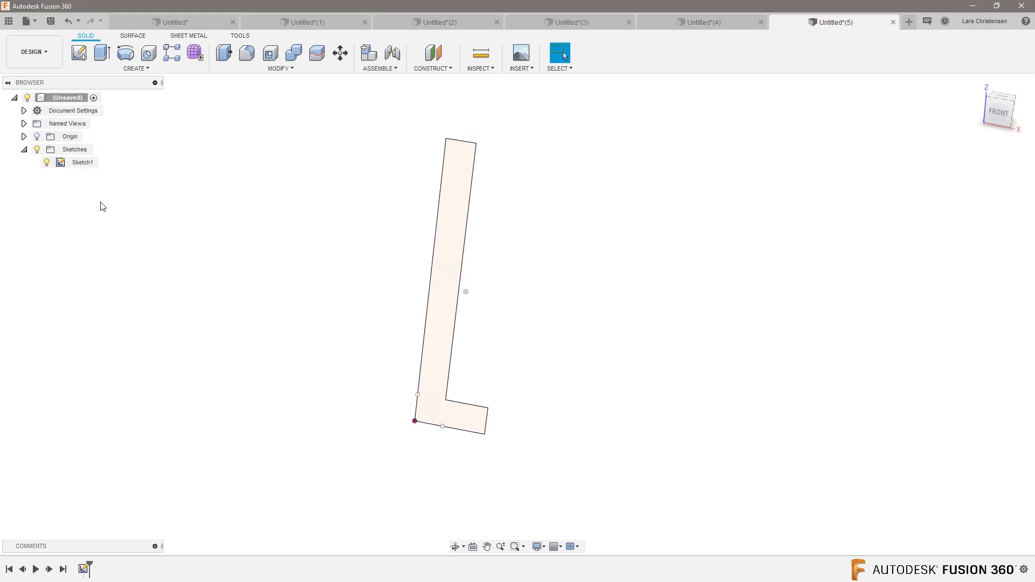
Step: Switch to the Manufacture workspace and bring up the tool management options
left_click(31, 51)
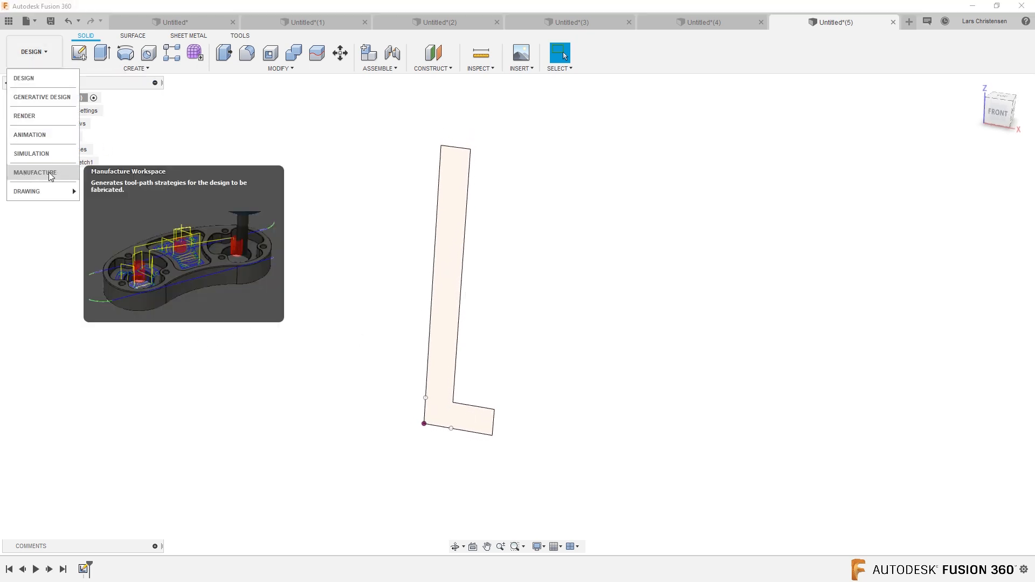
left_click(35, 173)
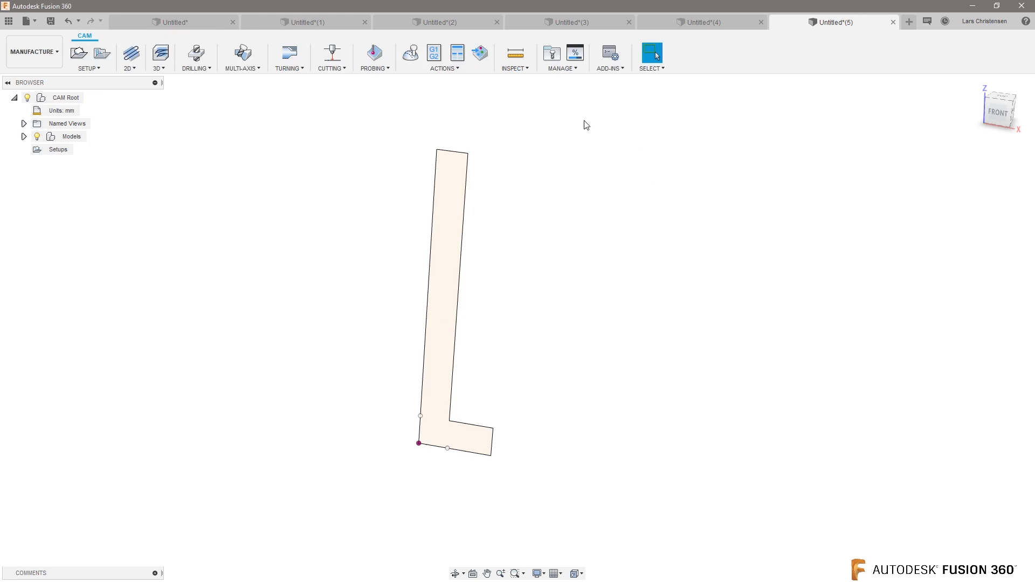
left_click(561, 58)
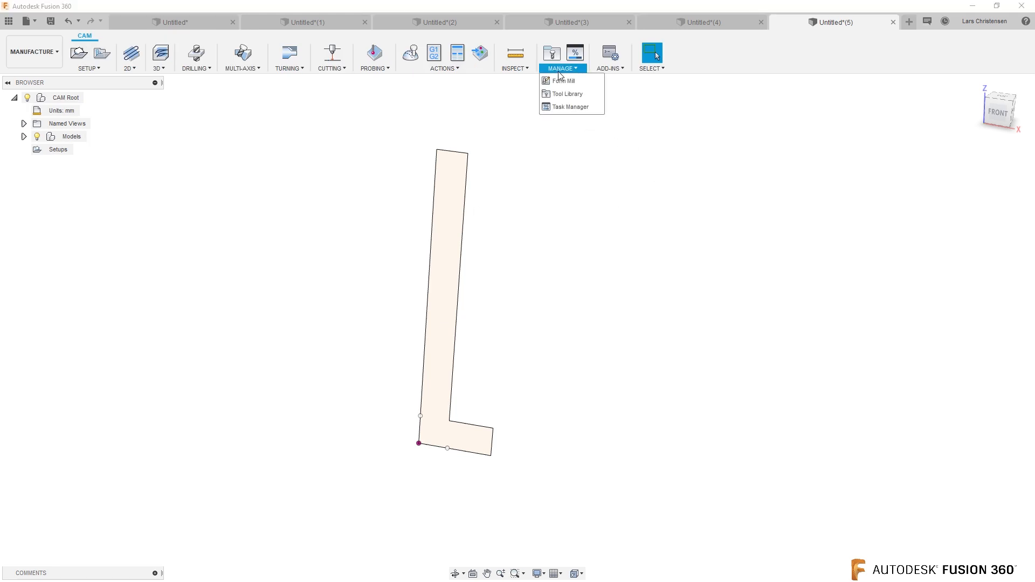
mouse_move(561, 81)
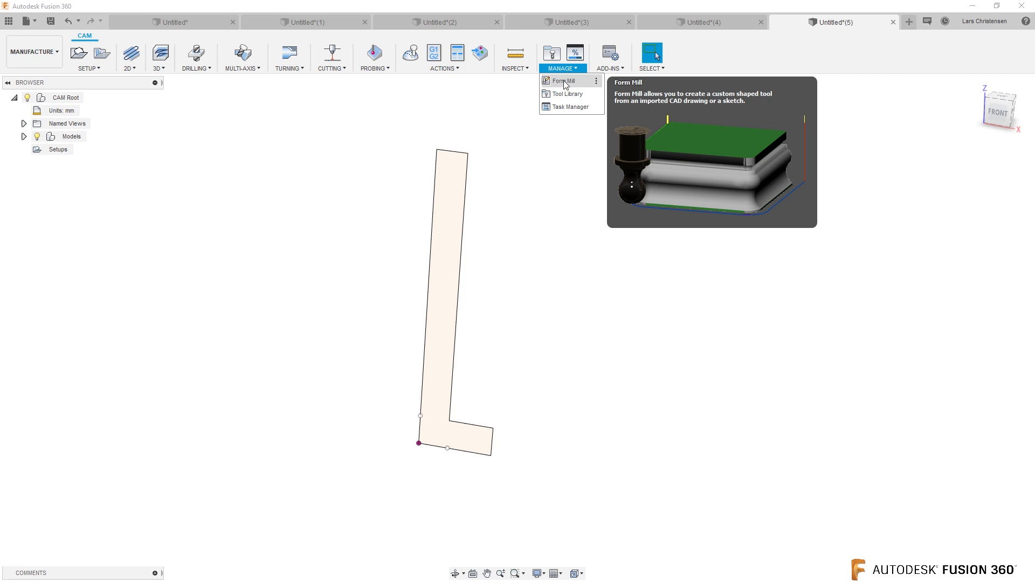
Step: Define a form mill from the L-profile chain with the long vertical edge as flipped tool axis
left_click(563, 81)
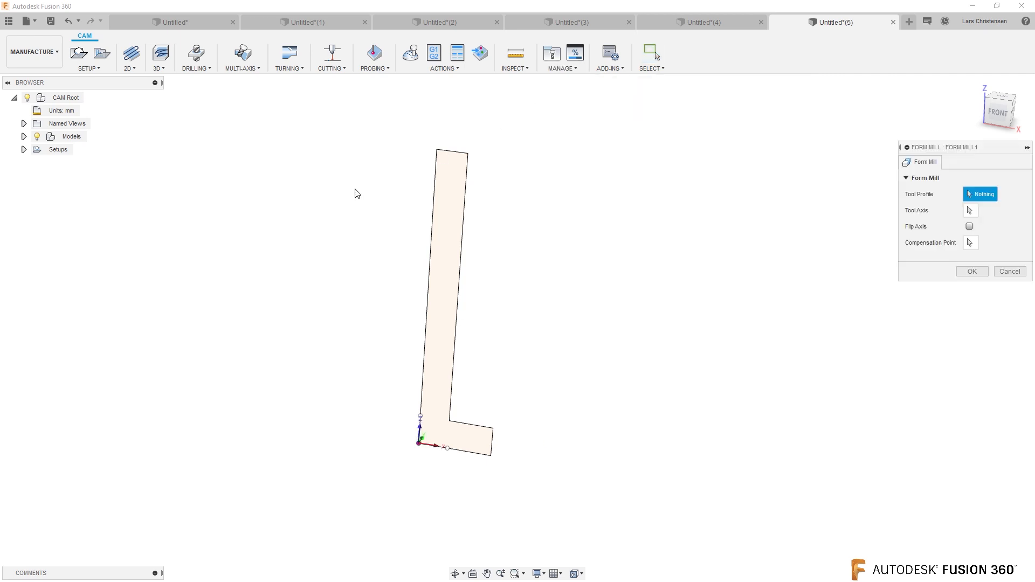
mouse_move(574, 142)
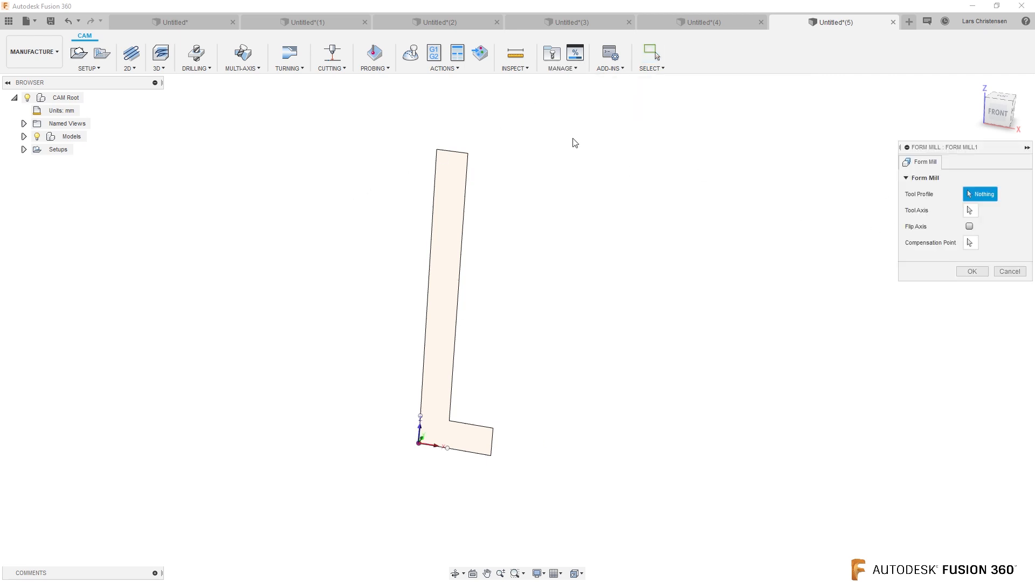
mouse_move(468, 228)
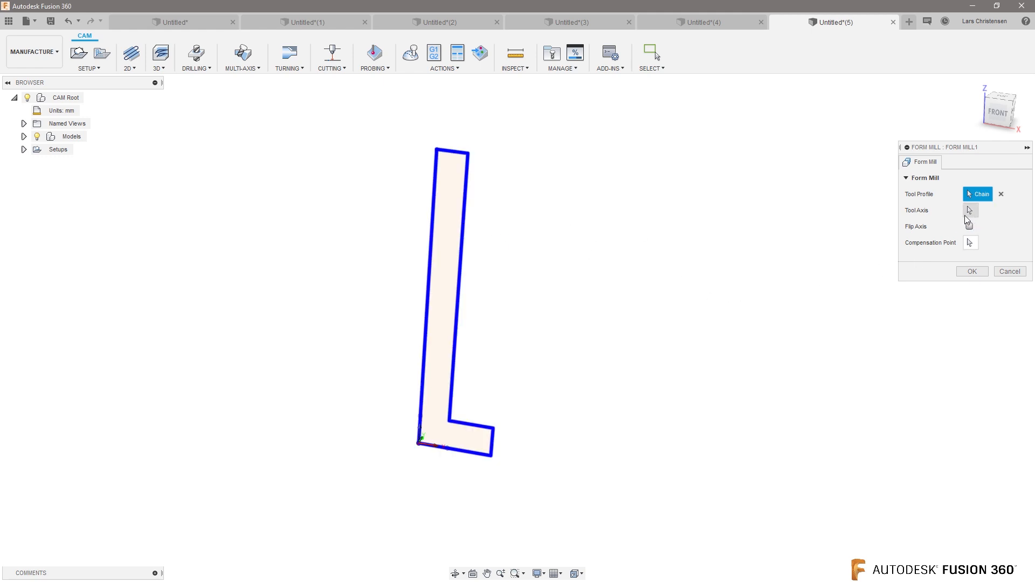
left_click(970, 211)
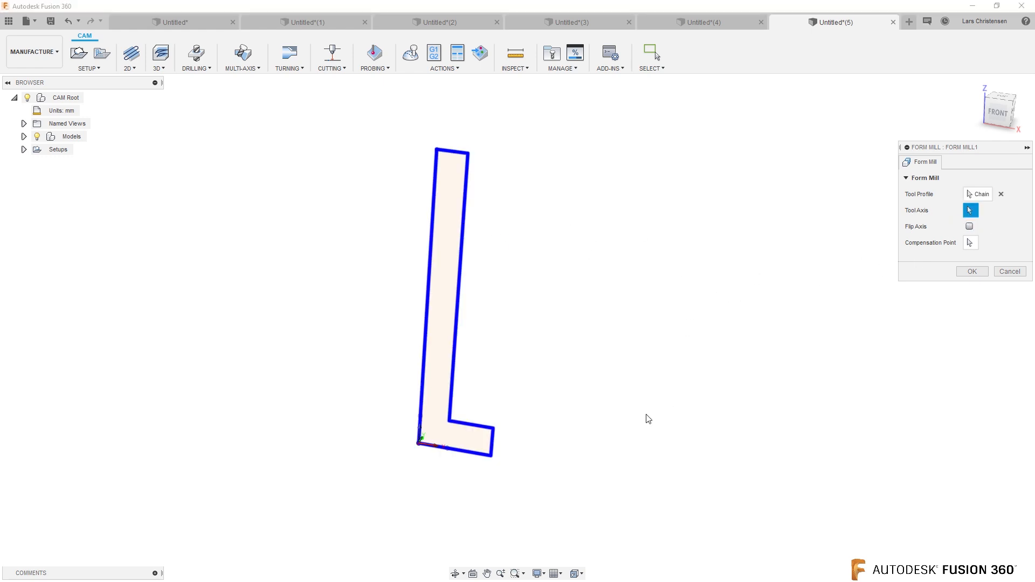
mouse_move(413, 364)
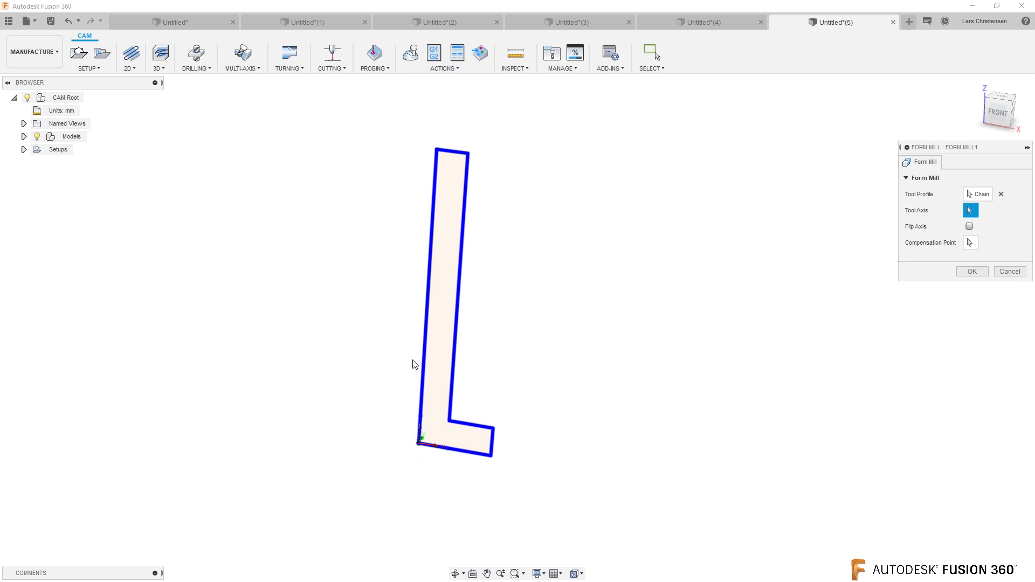
left_click(448, 152)
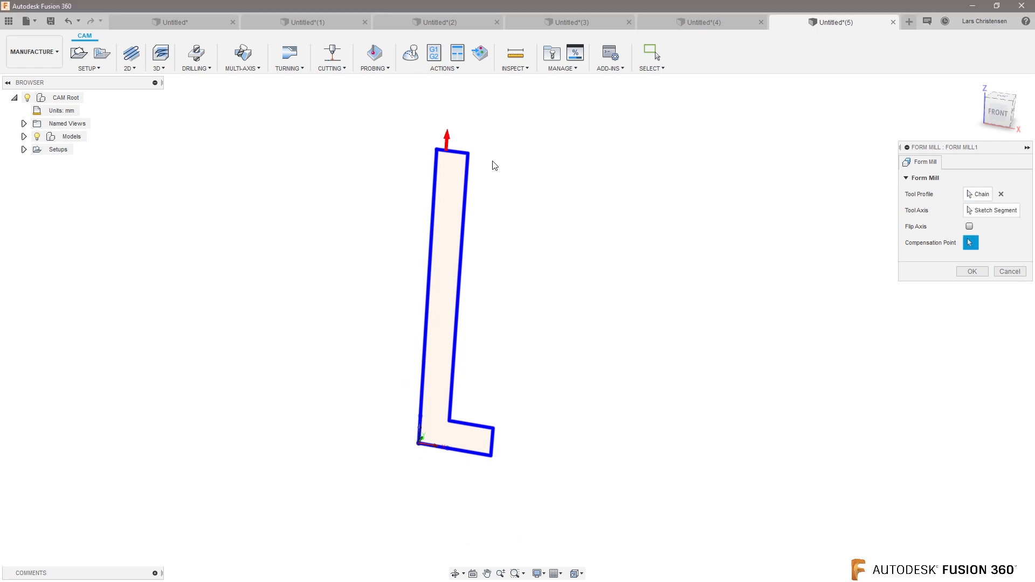
mouse_move(969, 226)
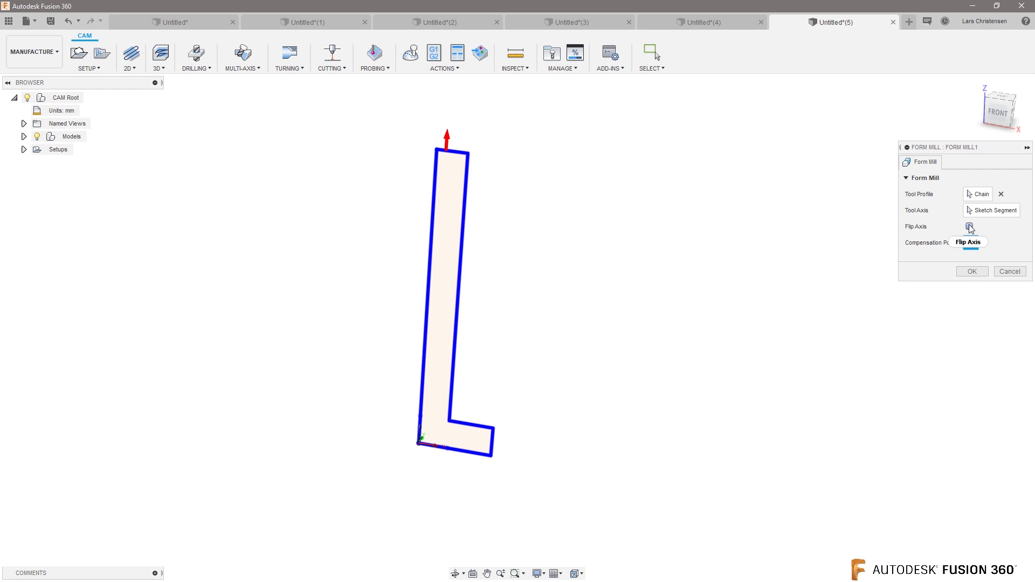
left_click(969, 227)
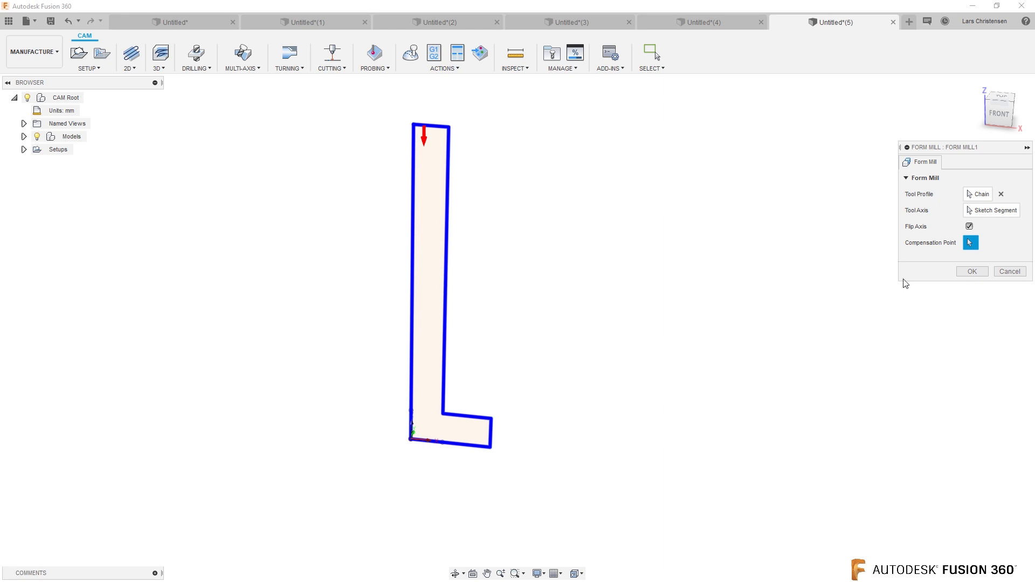
mouse_move(970, 242)
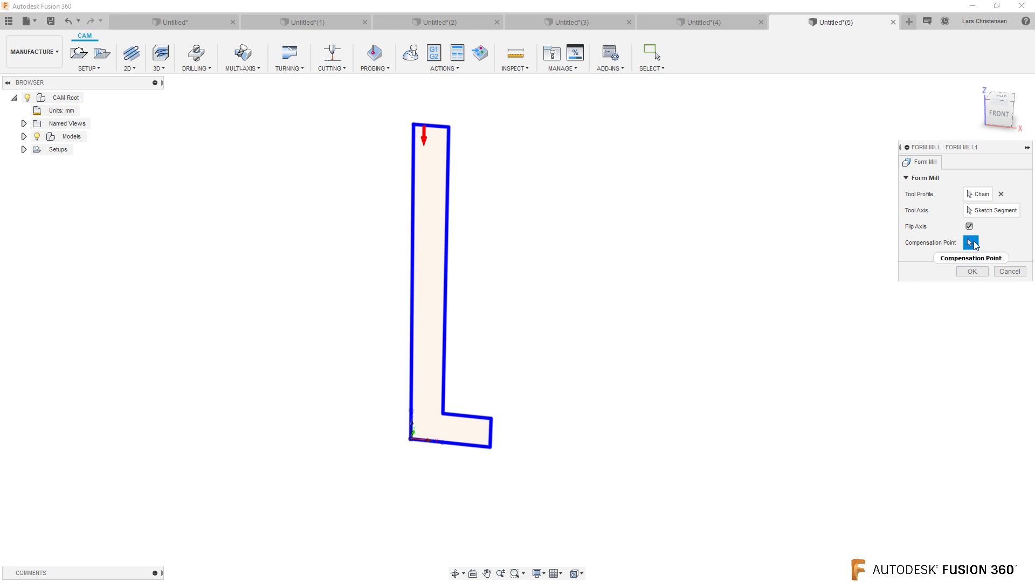
mouse_move(764, 327)
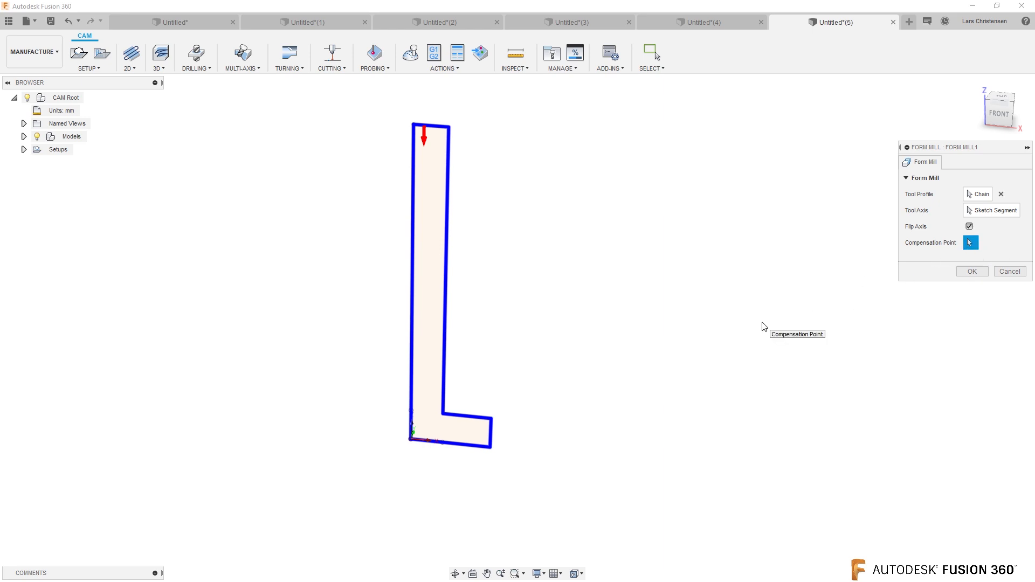
mouse_move(648, 513)
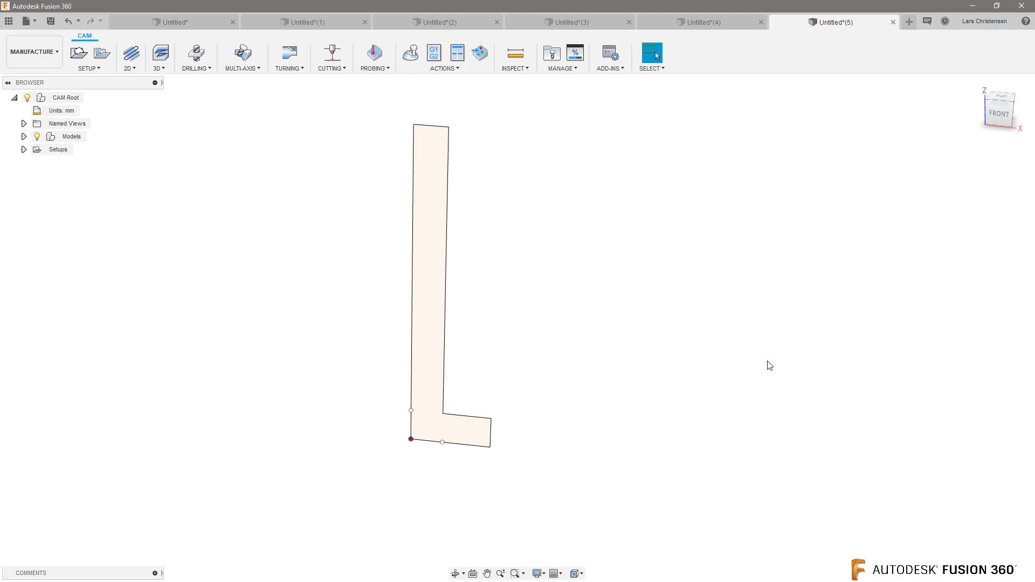
mouse_move(552, 77)
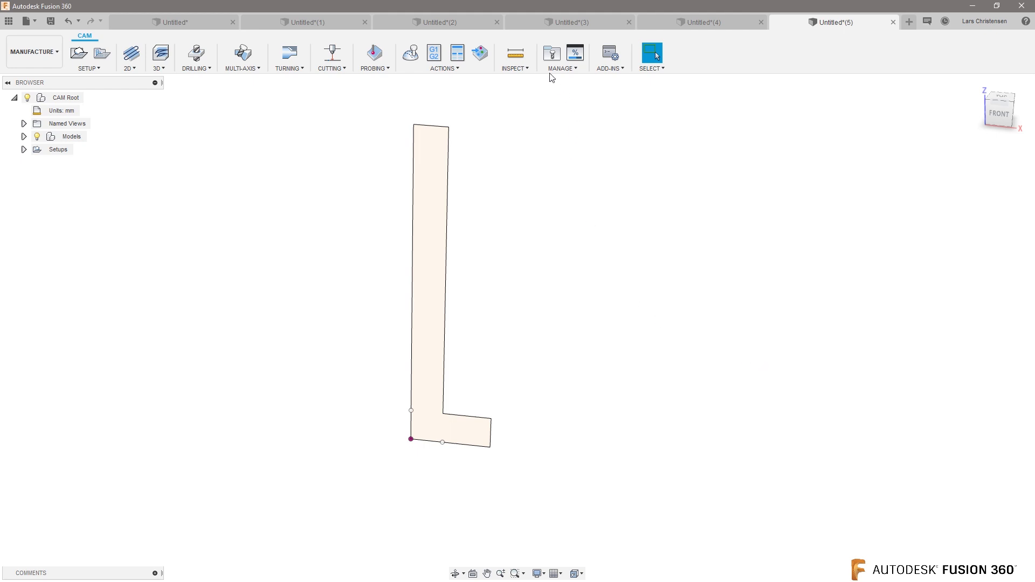
mouse_move(551, 53)
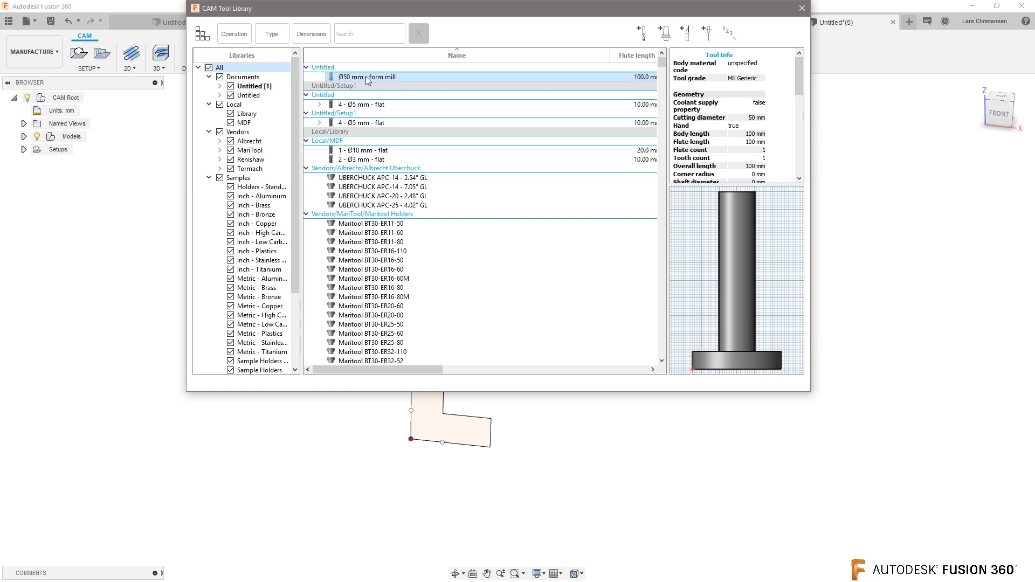
mouse_move(375, 79)
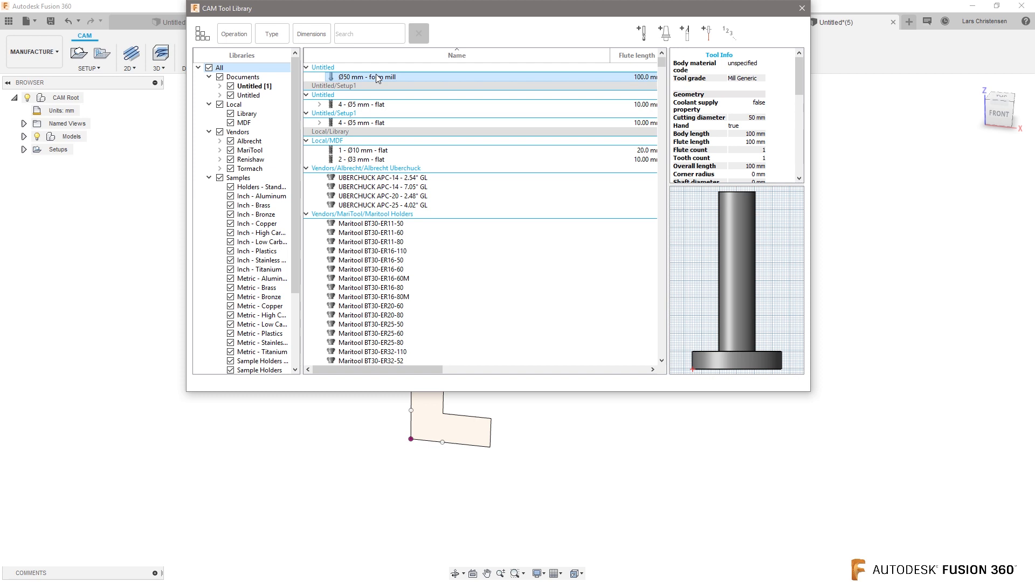
mouse_move(375, 84)
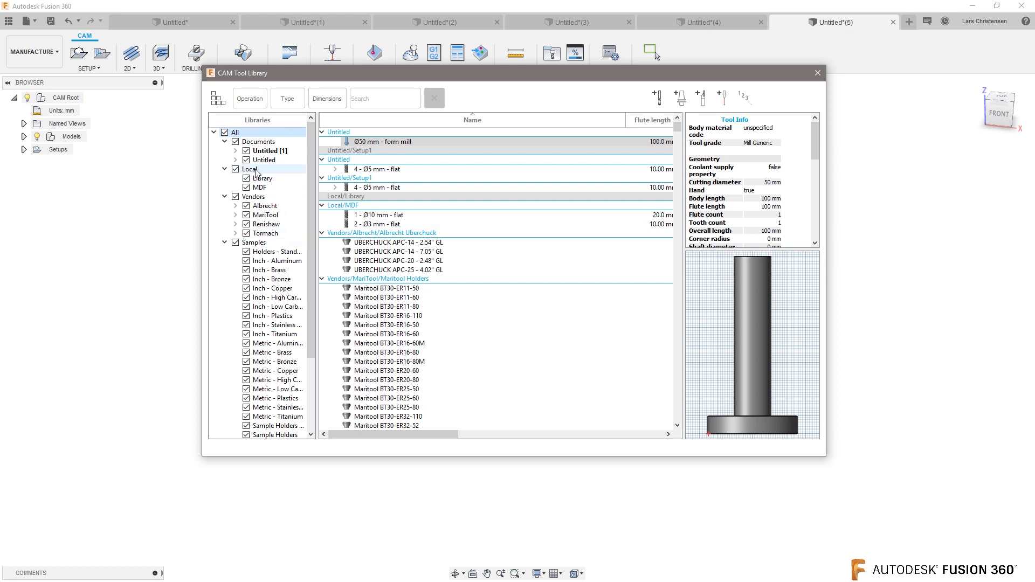
Step: Create a local tool library named Axel and confirm it holds the Ø50 mm form mill
right_click(254, 169)
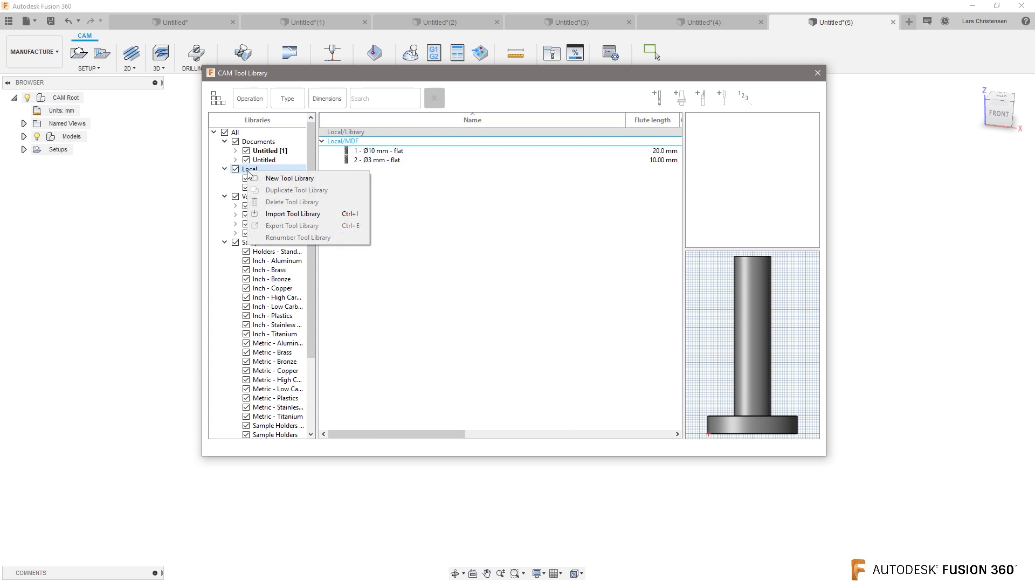
mouse_move(289, 178)
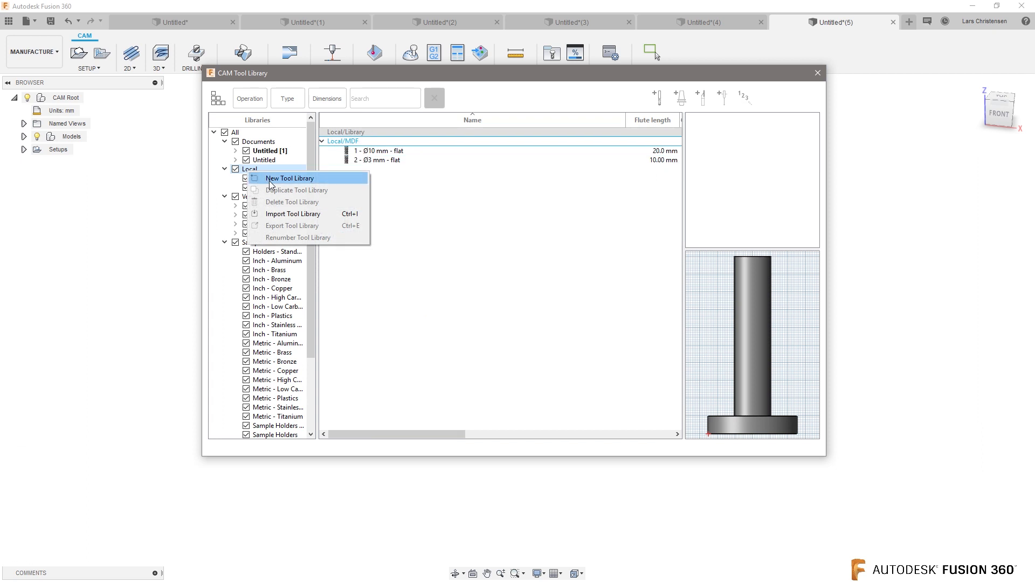
left_click(289, 178)
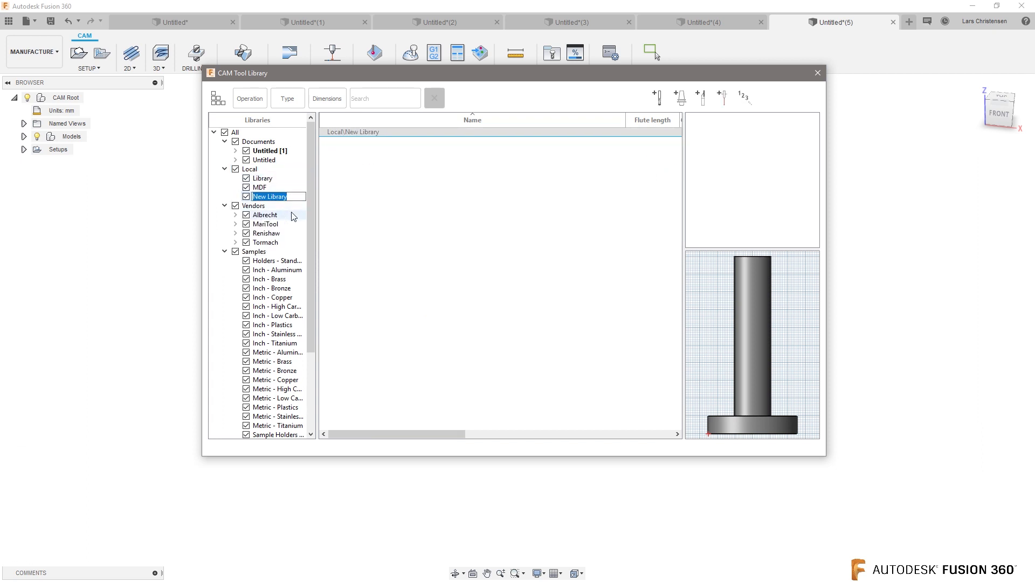
type("Axel")
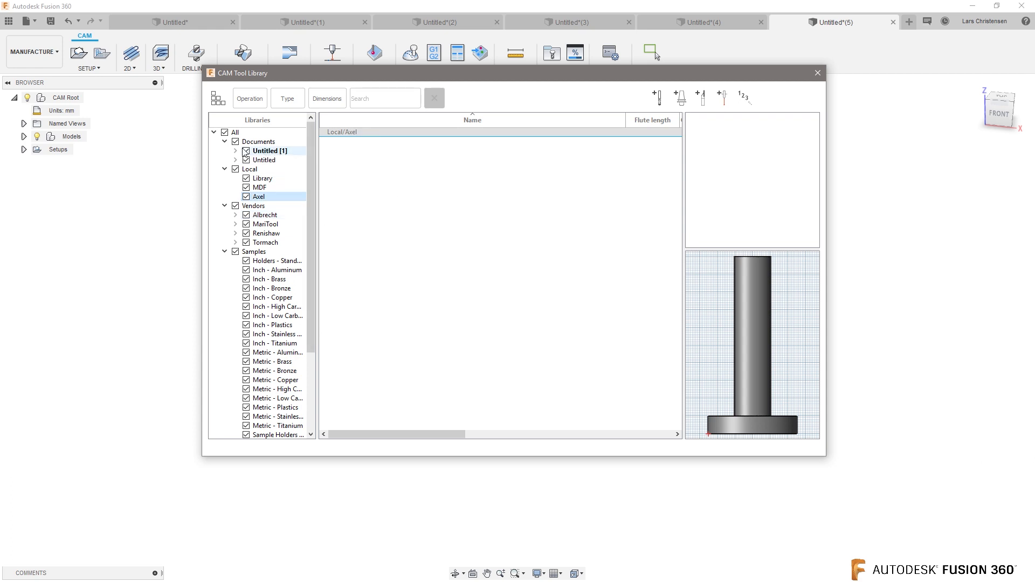
left_click(268, 151)
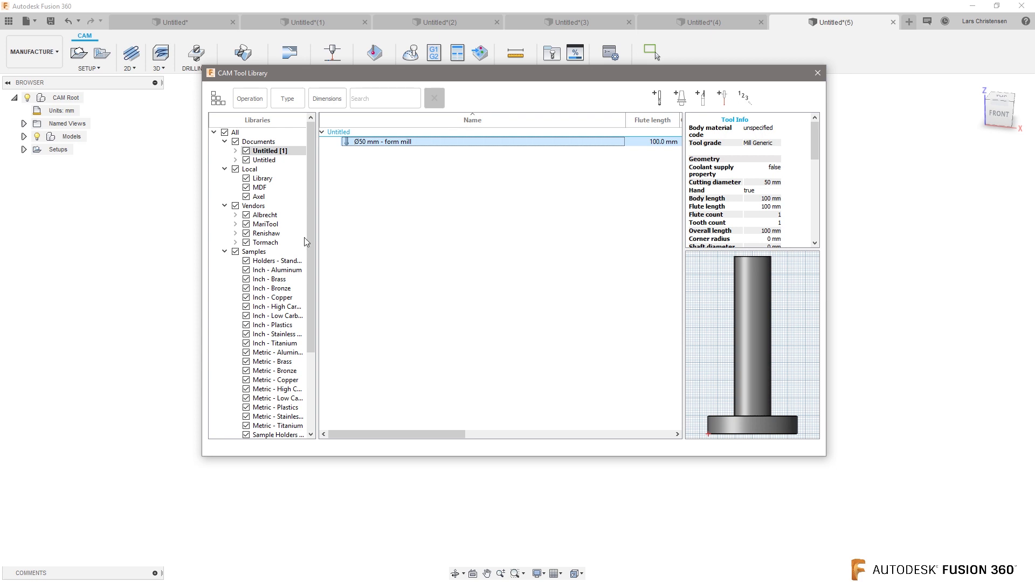
left_click(259, 197)
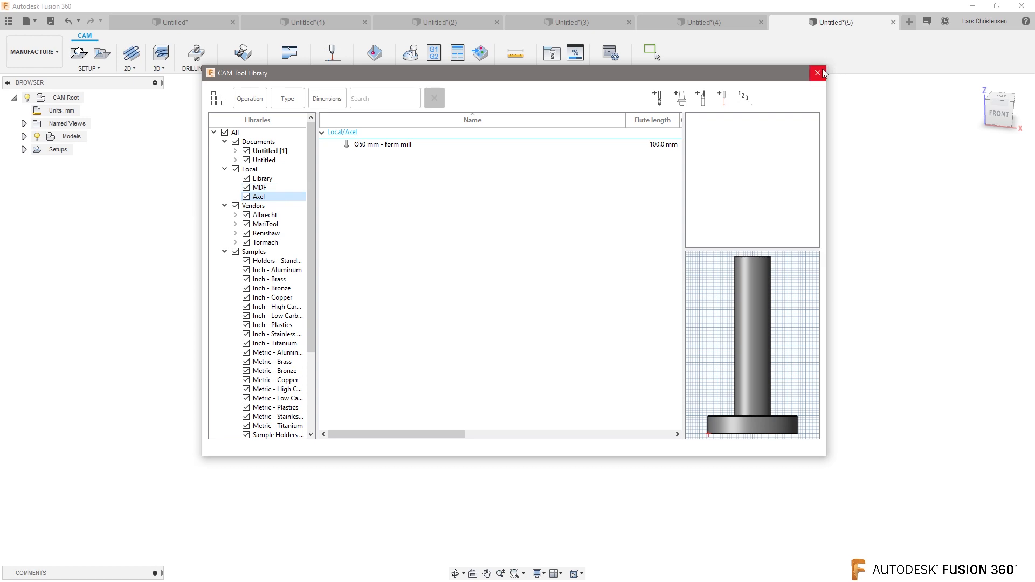
left_click(817, 72)
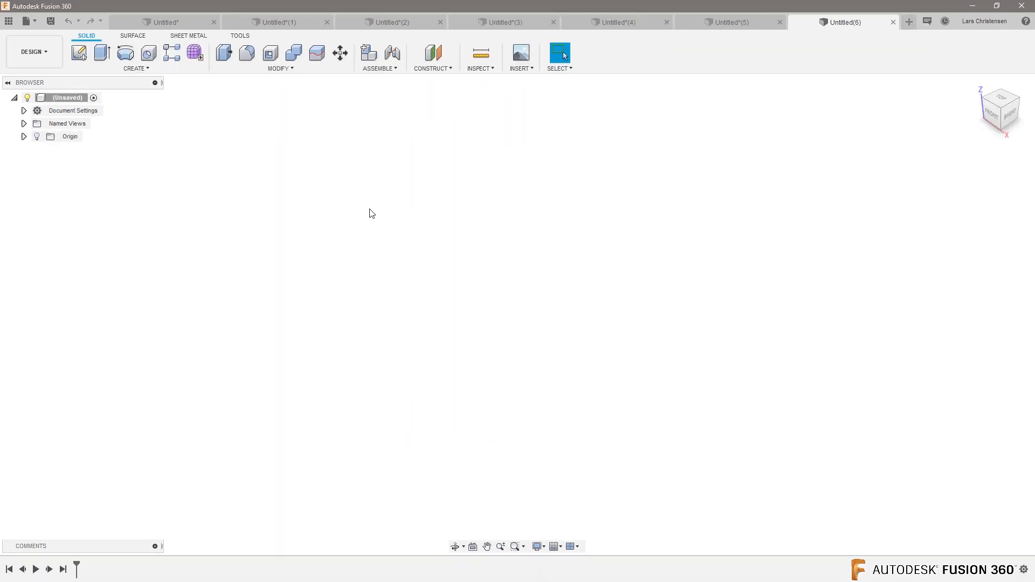
Step: Sketch a 200 by 200 mm square and extrude it 500 mm into a solid block
left_click(79, 52)
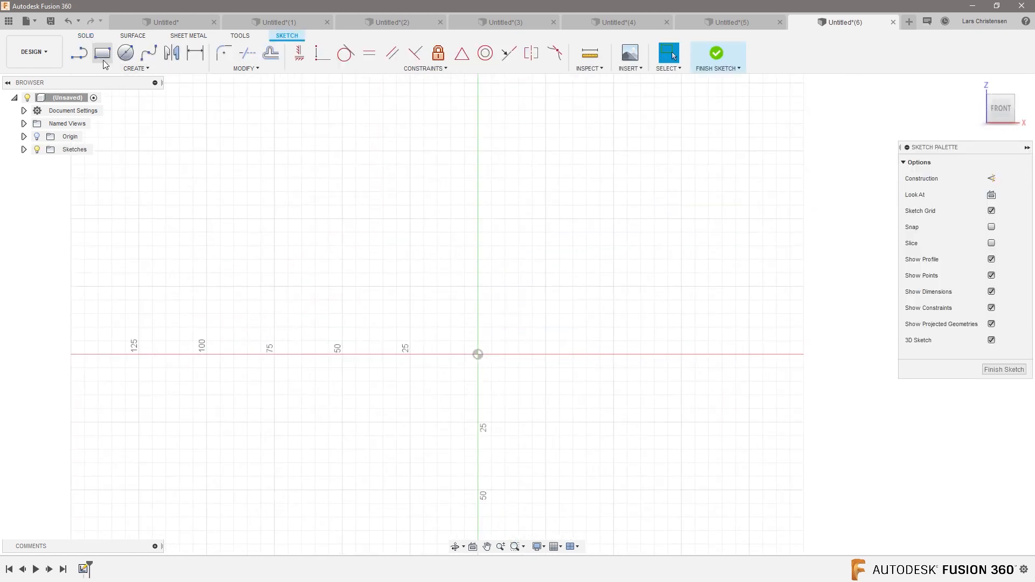
left_click(102, 53)
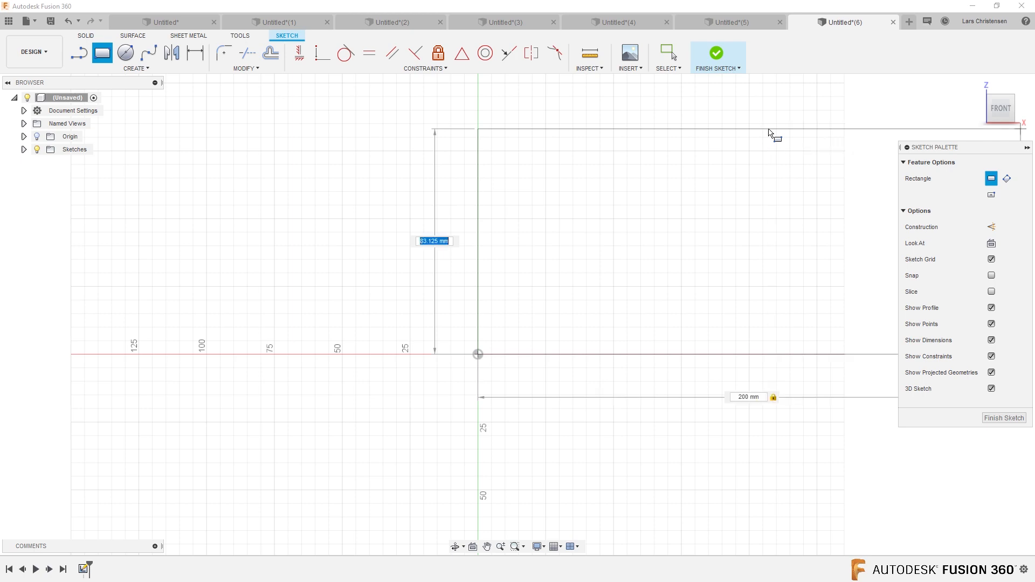
type("200")
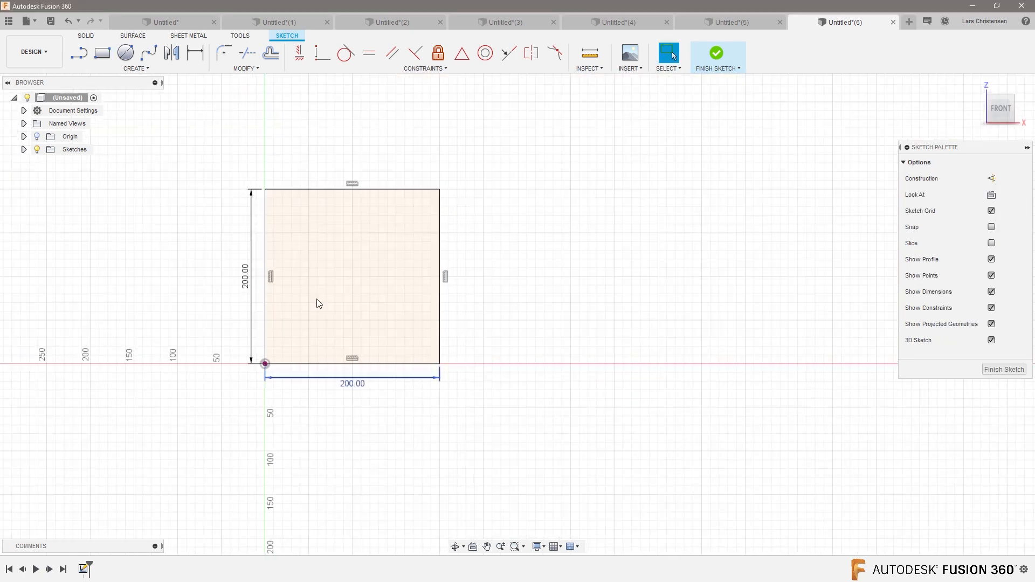
left_click(717, 52)
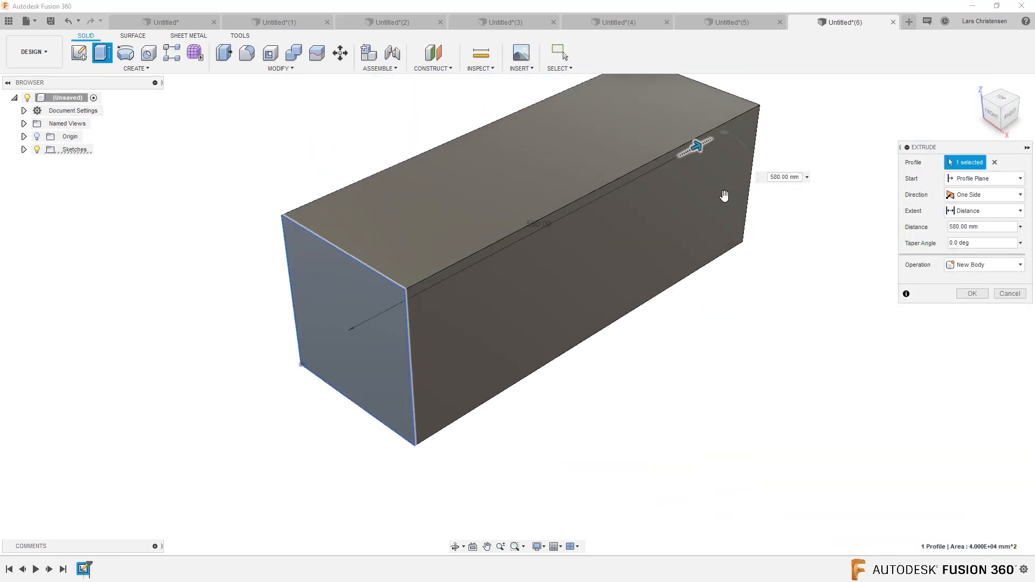
left_click(970, 294)
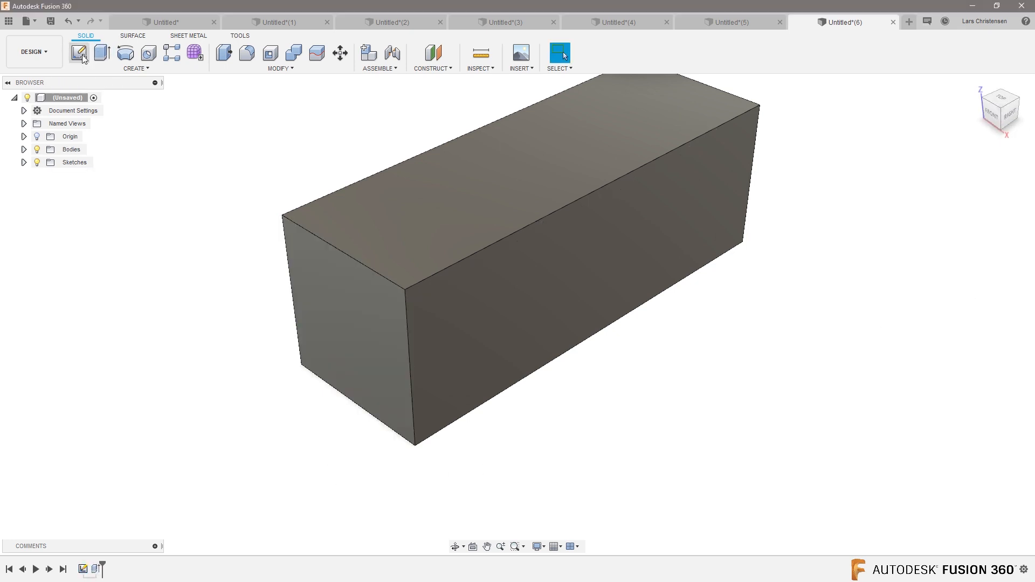
Step: Sketch a 10 by 12 mm rectangle on the front face and cut it through the block as a slot
left_click(77, 51)
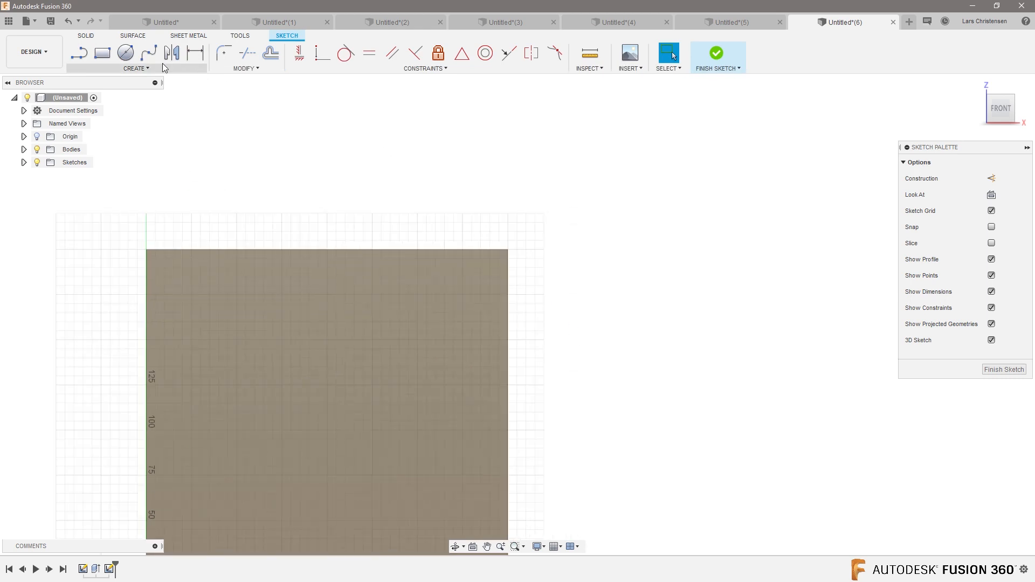
left_click(101, 53)
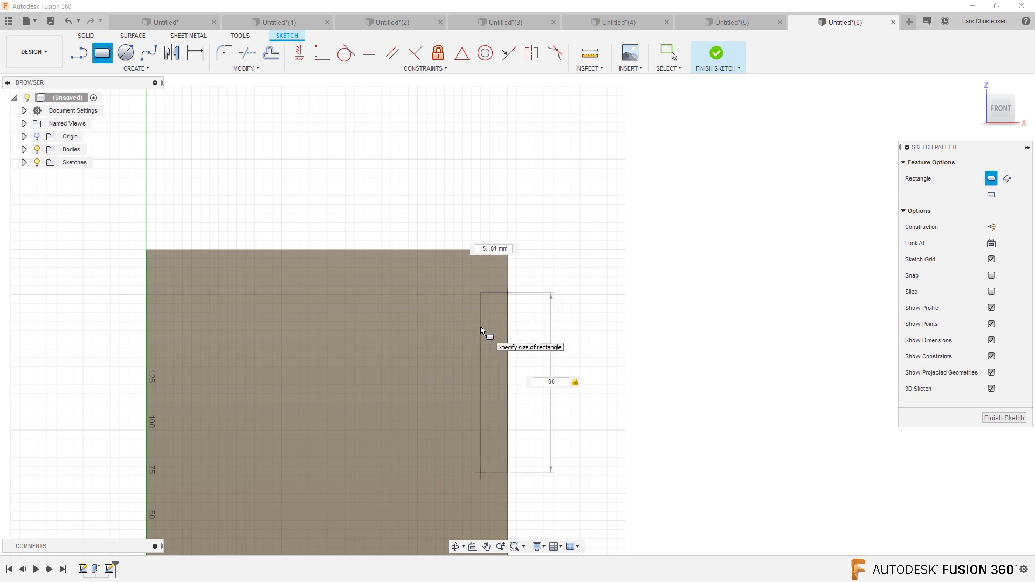
type("10")
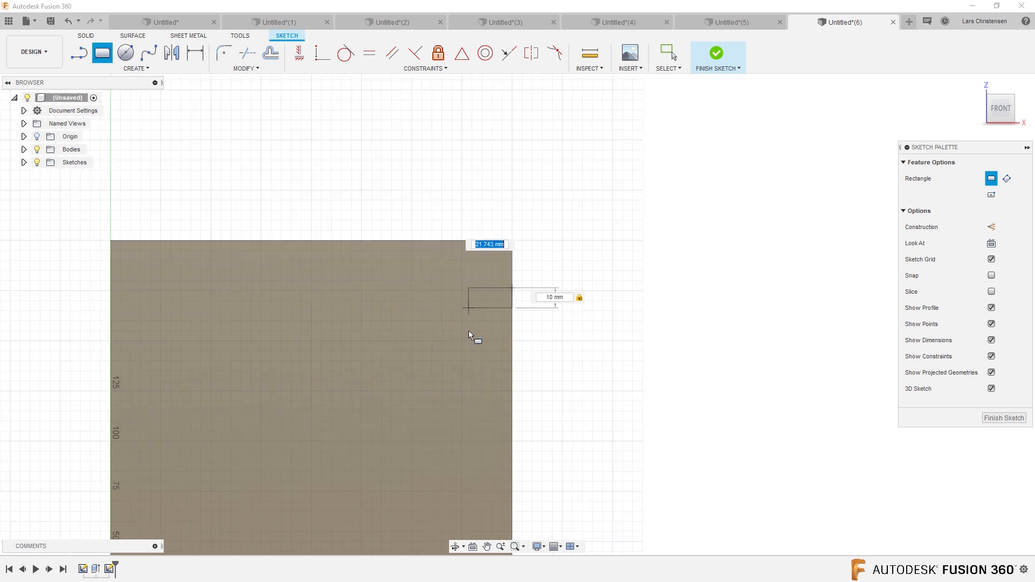
type("12")
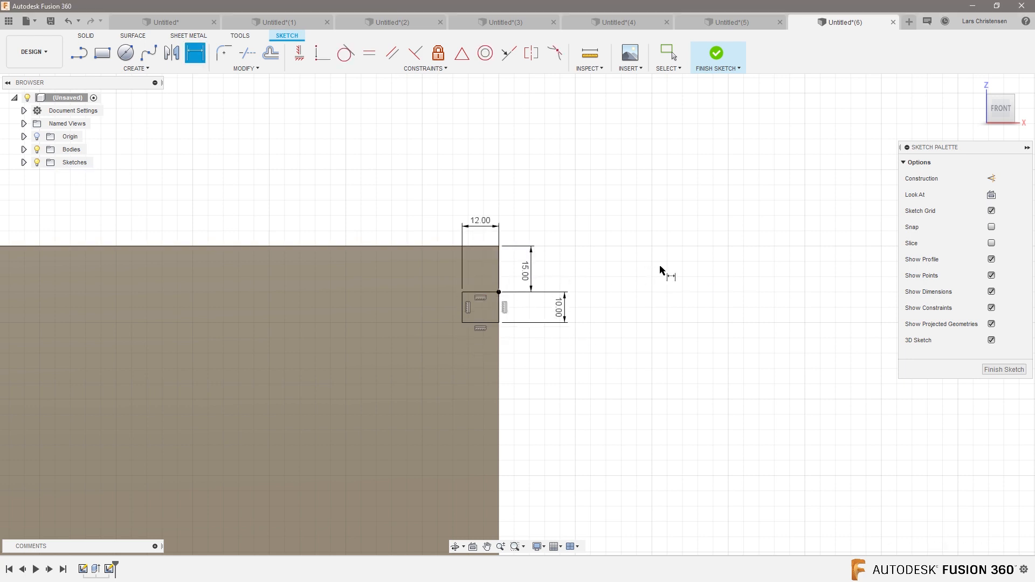
mouse_move(675, 355)
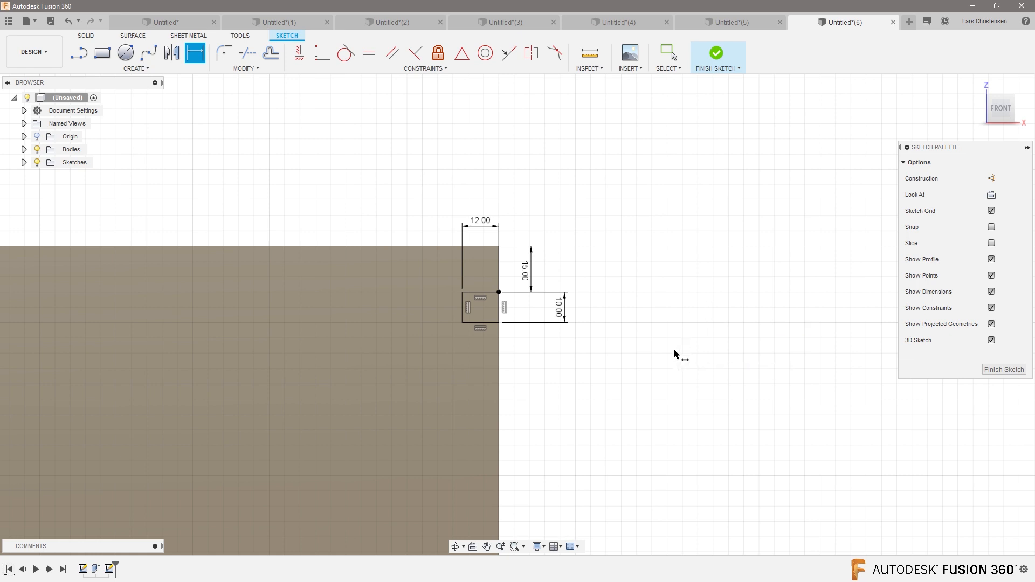
mouse_move(678, 338)
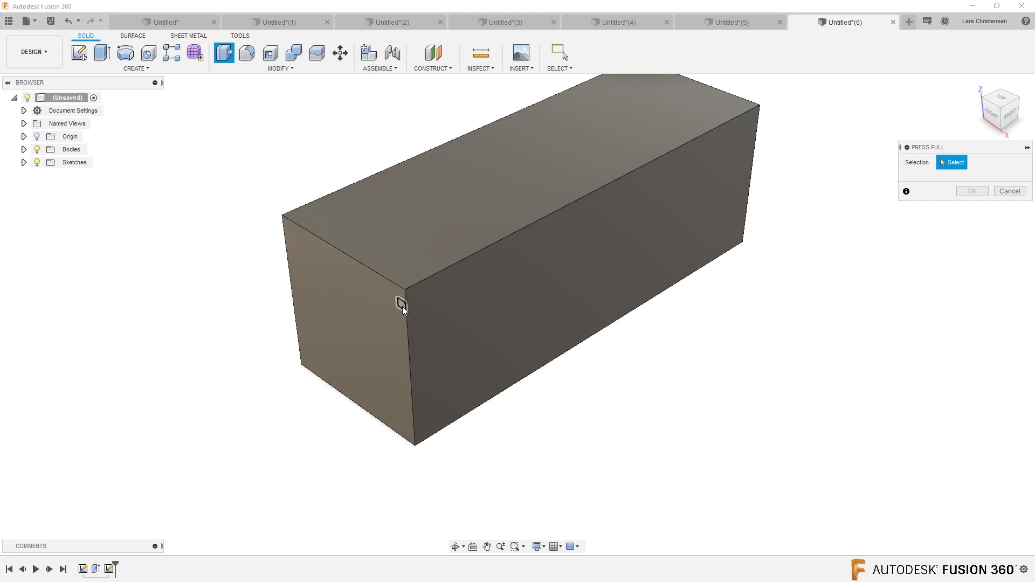
left_click(402, 305)
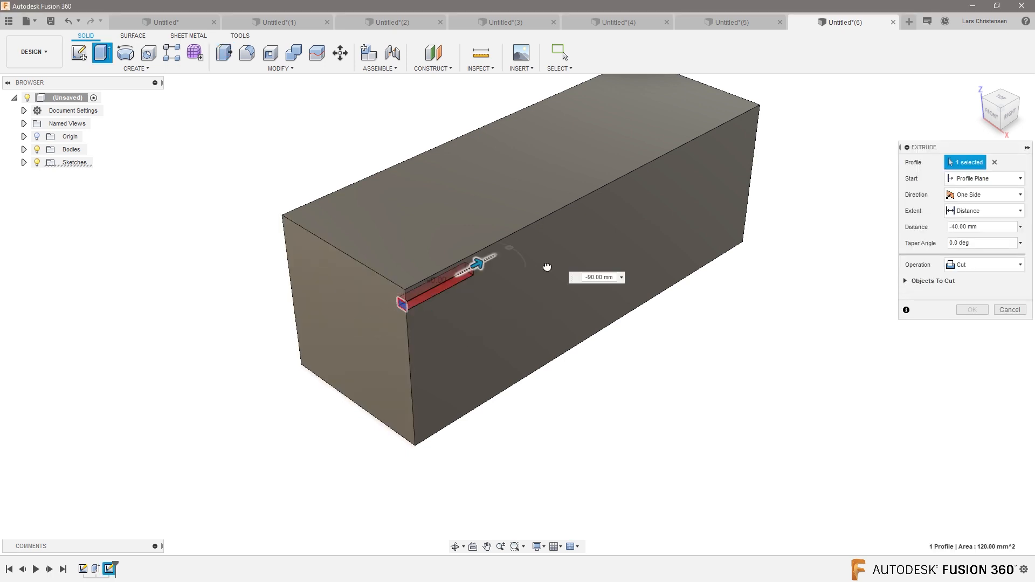
left_click(970, 309)
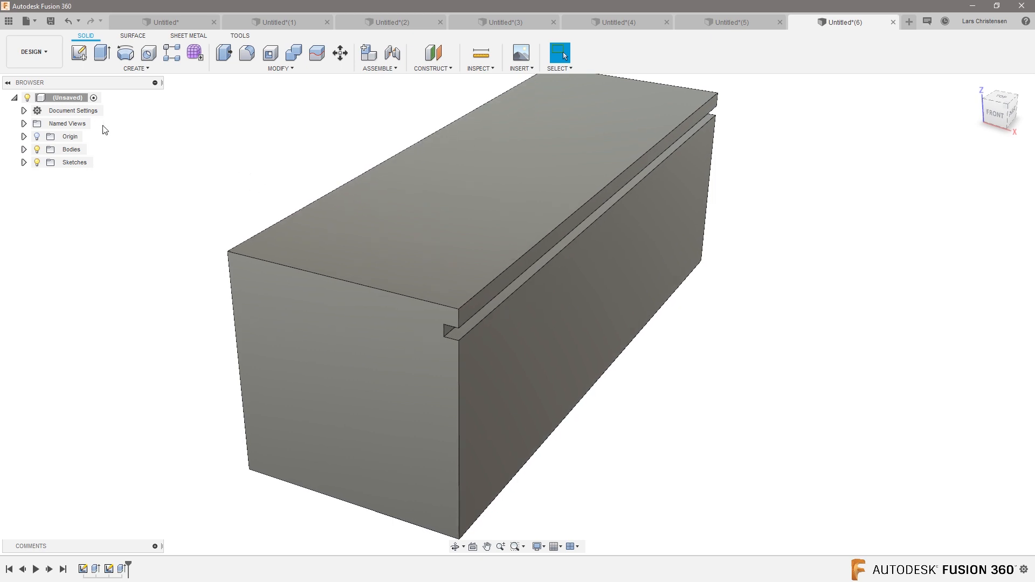
left_click(34, 52)
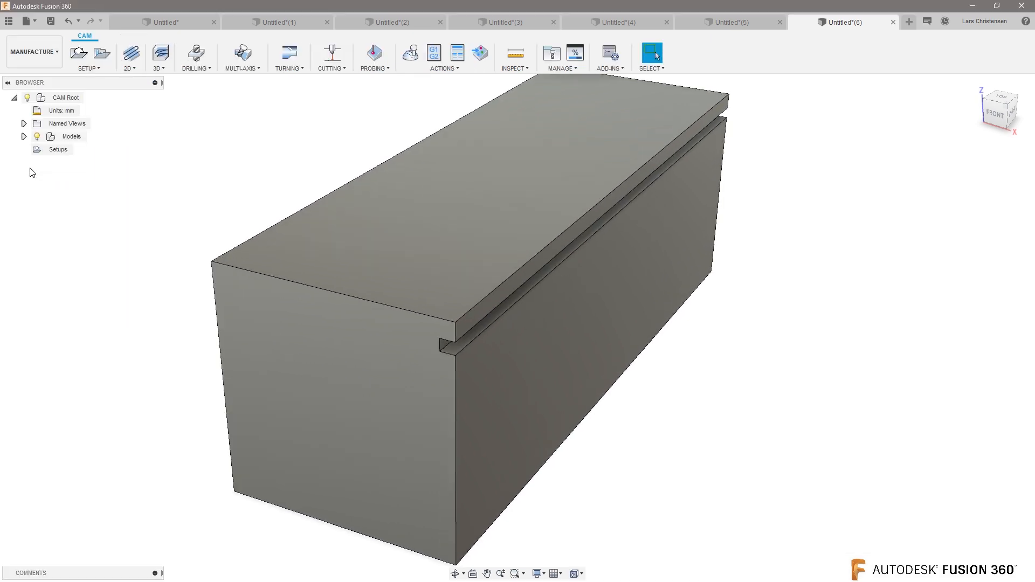
Step: Create a machining setup and add a 2D Contour operation
left_click(79, 53)
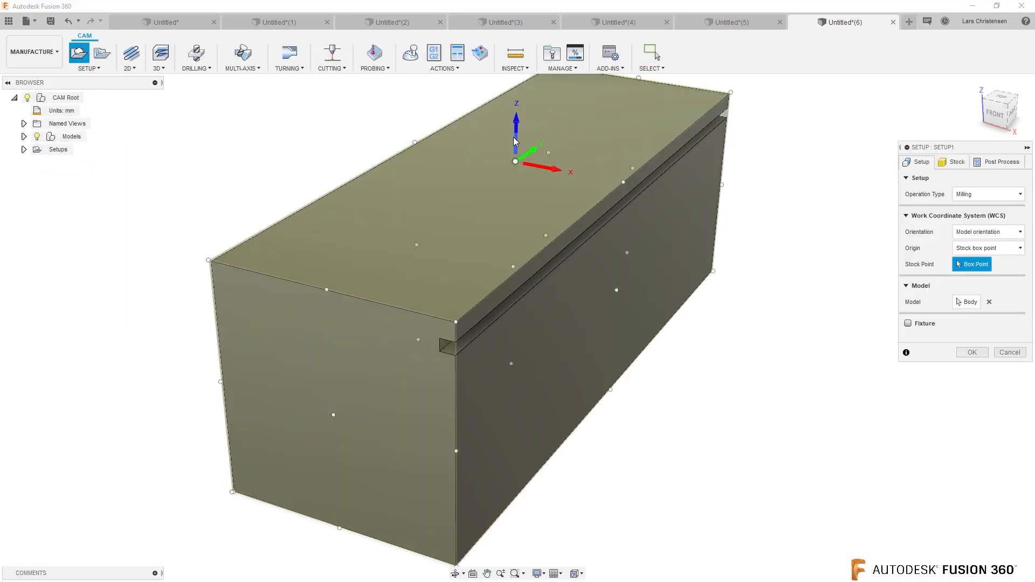
left_click(971, 351)
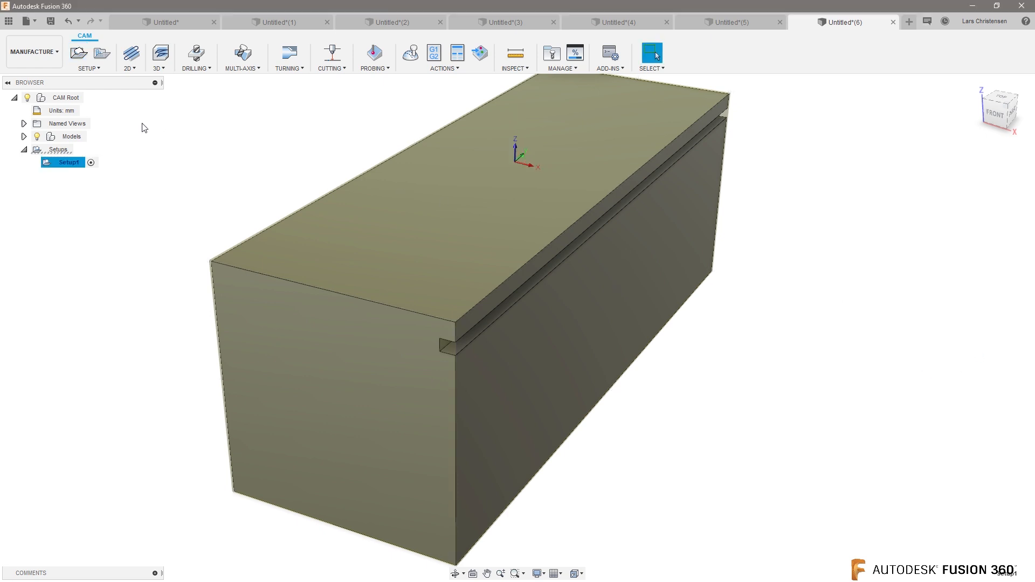
left_click(129, 56)
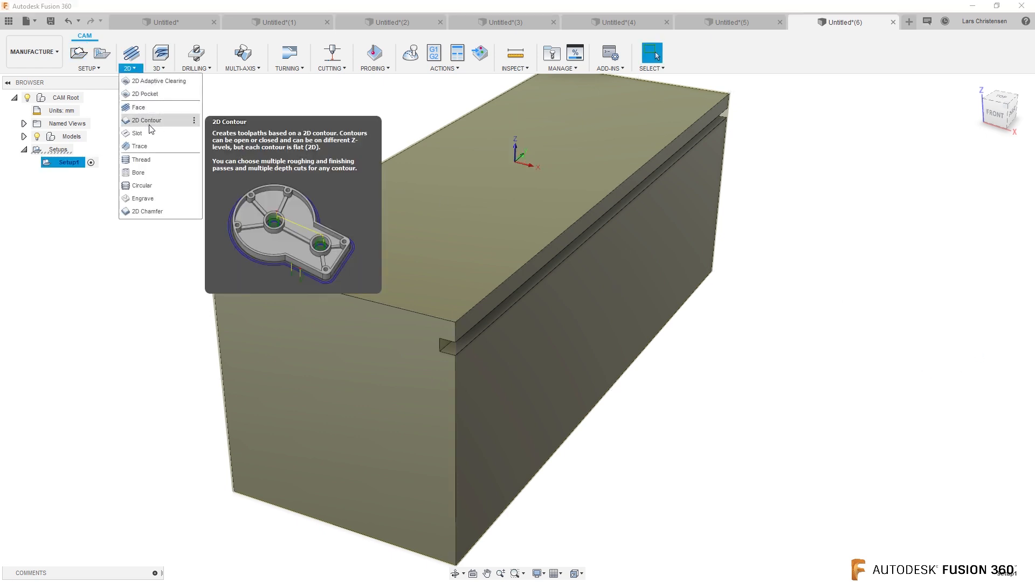
left_click(148, 120)
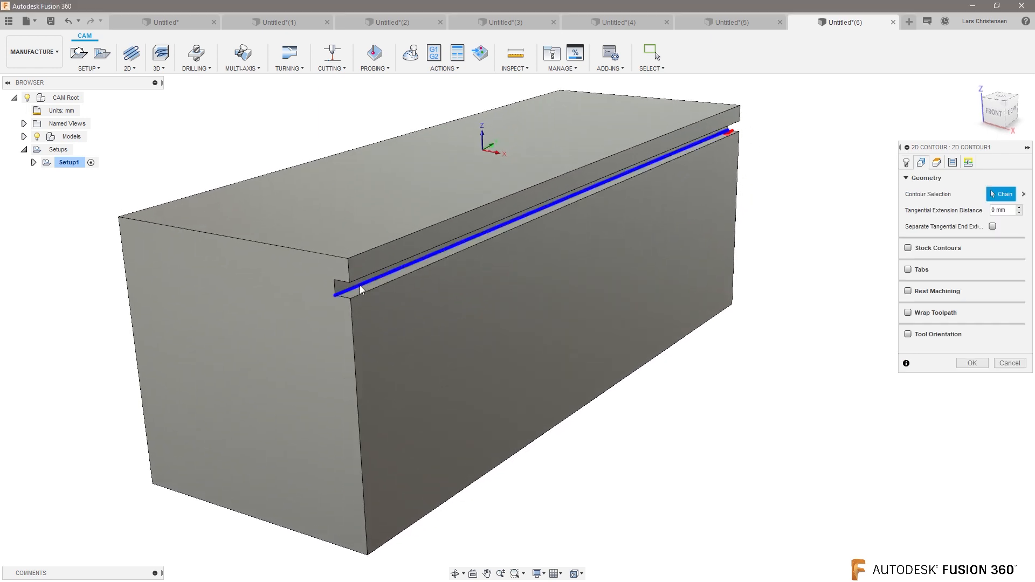
mouse_move(278, 365)
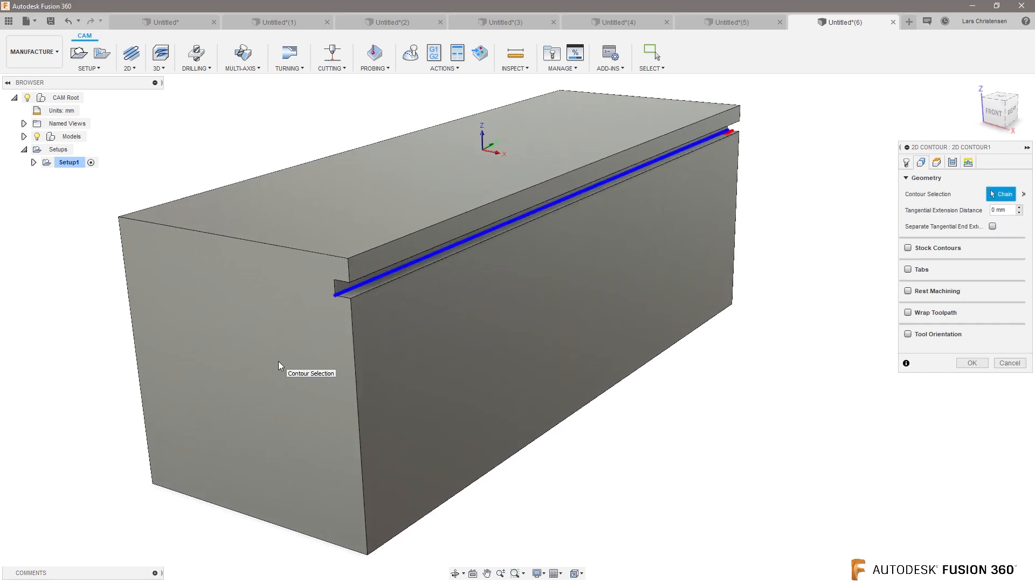
mouse_move(906, 162)
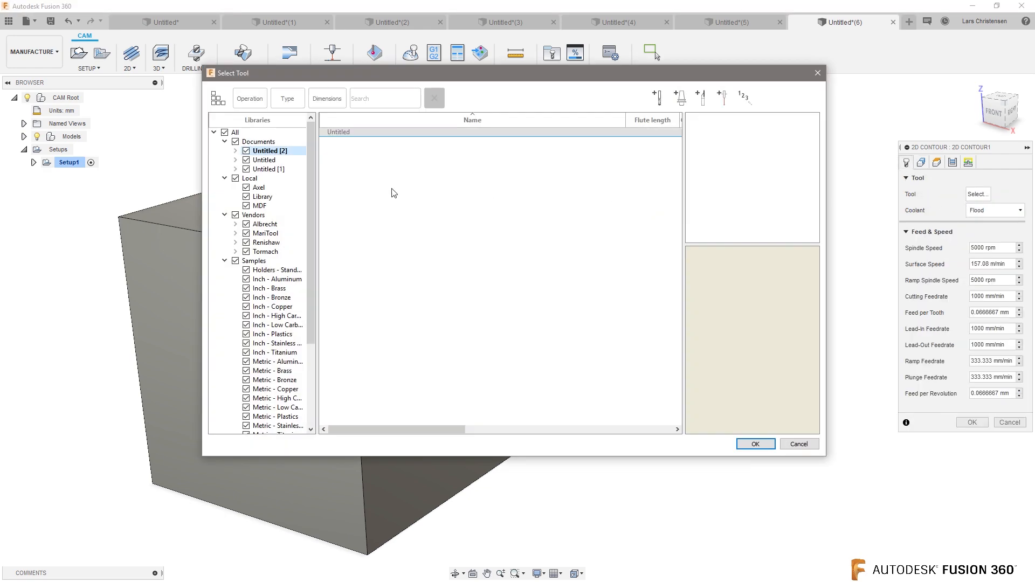
Step: Assign the Ø50 mm form mill from the Axel library, generate the contour toolpath and simulate it
left_click(259, 188)
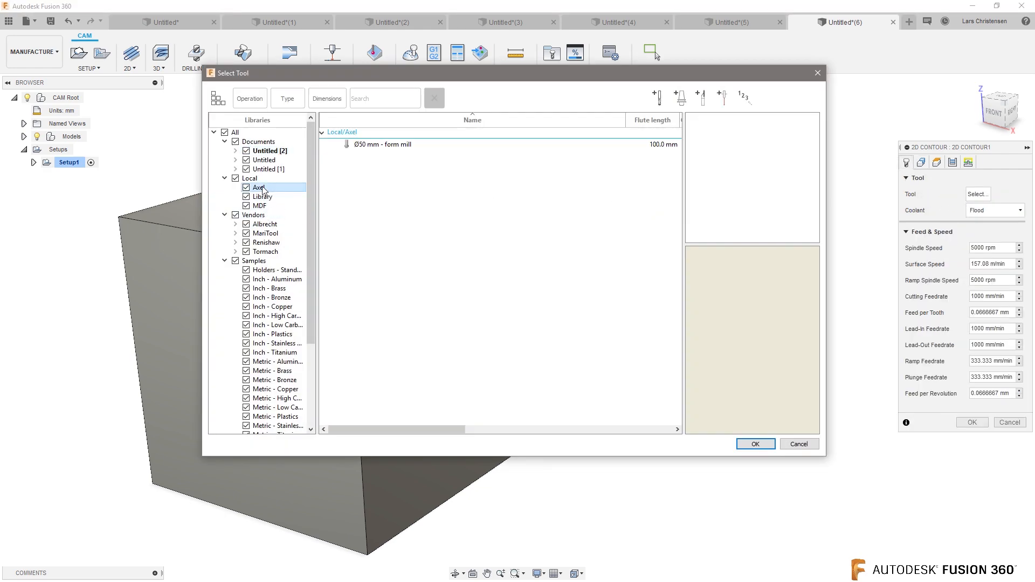
left_click(393, 143)
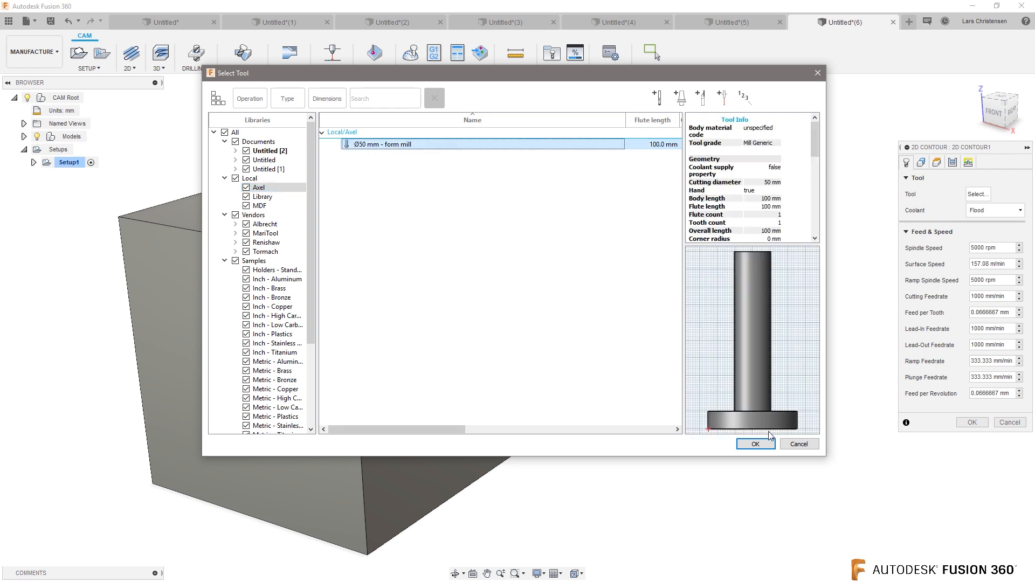
left_click(754, 443)
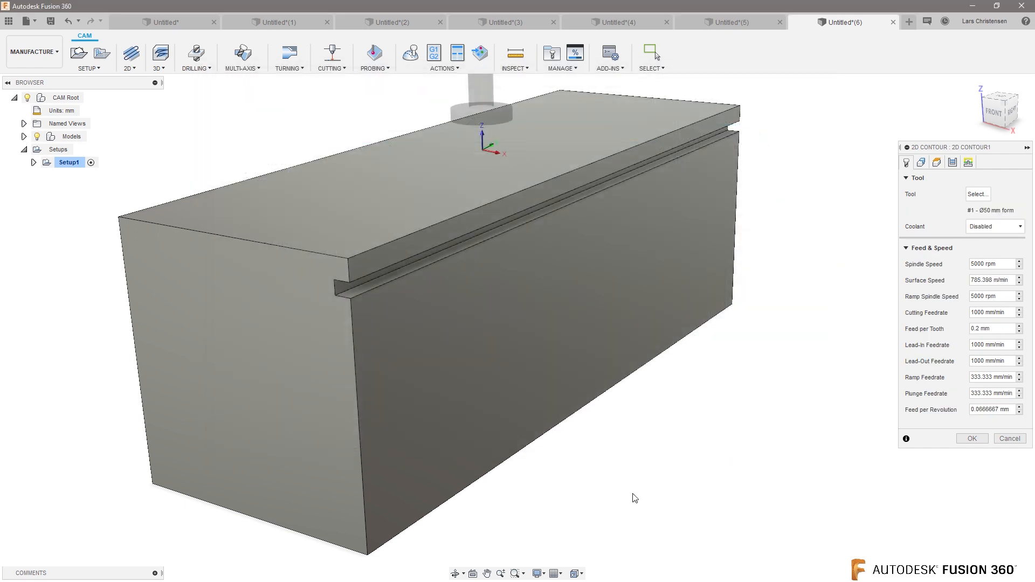
left_click(972, 439)
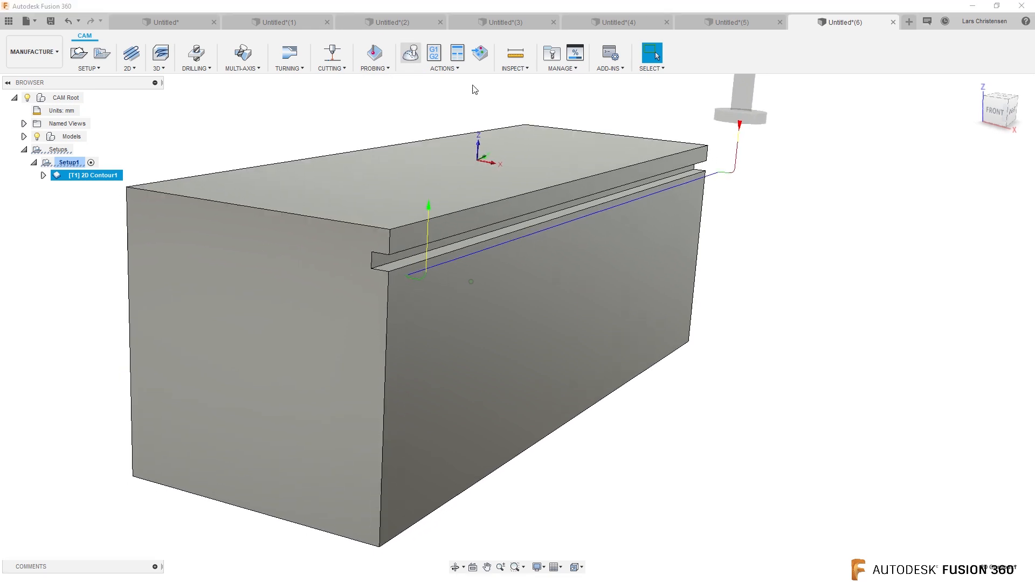
left_click(409, 53)
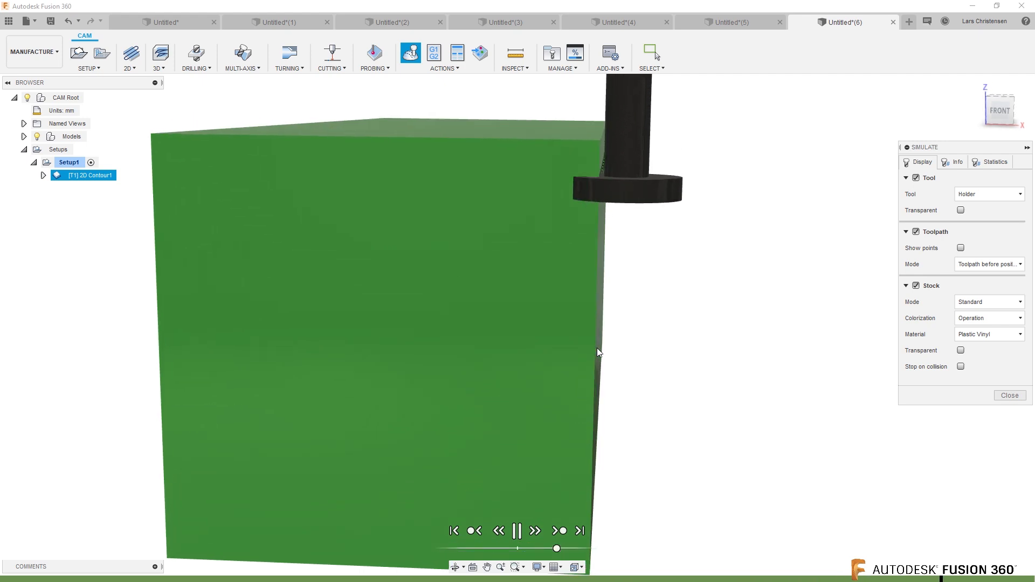
Step: Hide the simulated stock and replay the form mill moving along the slot edge over the bare block
left_click(517, 530)
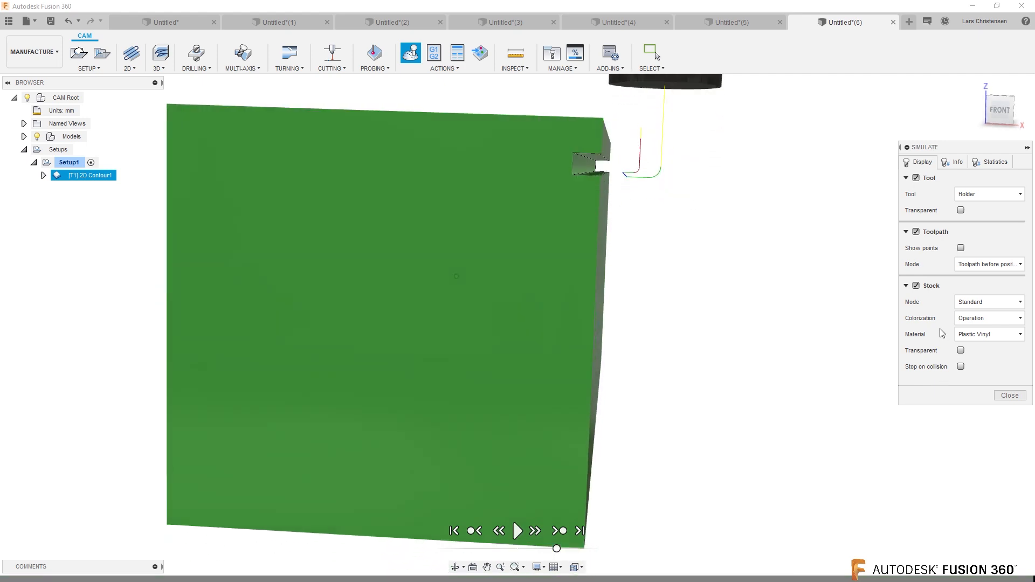
left_click(906, 285)
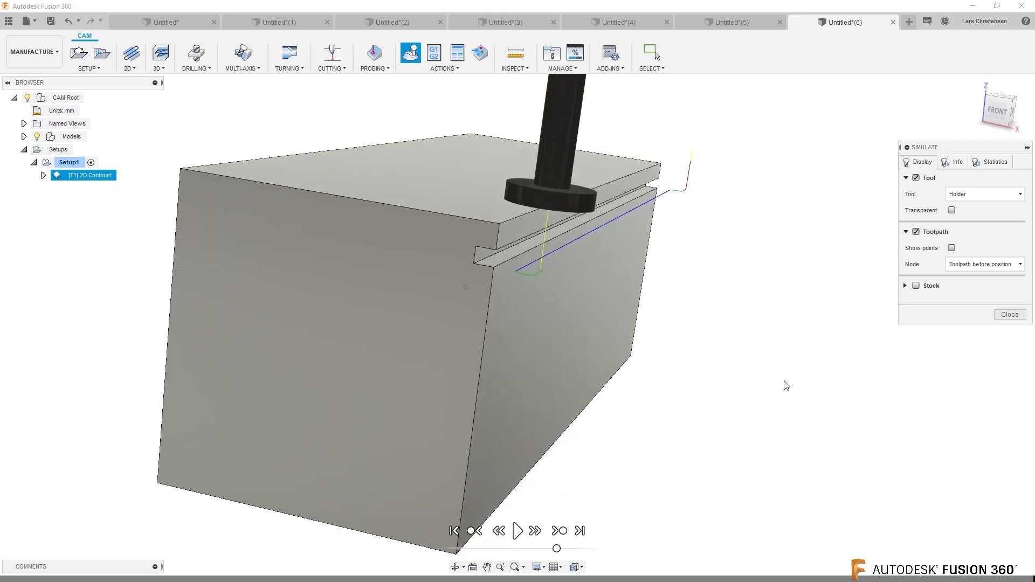
left_click(518, 531)
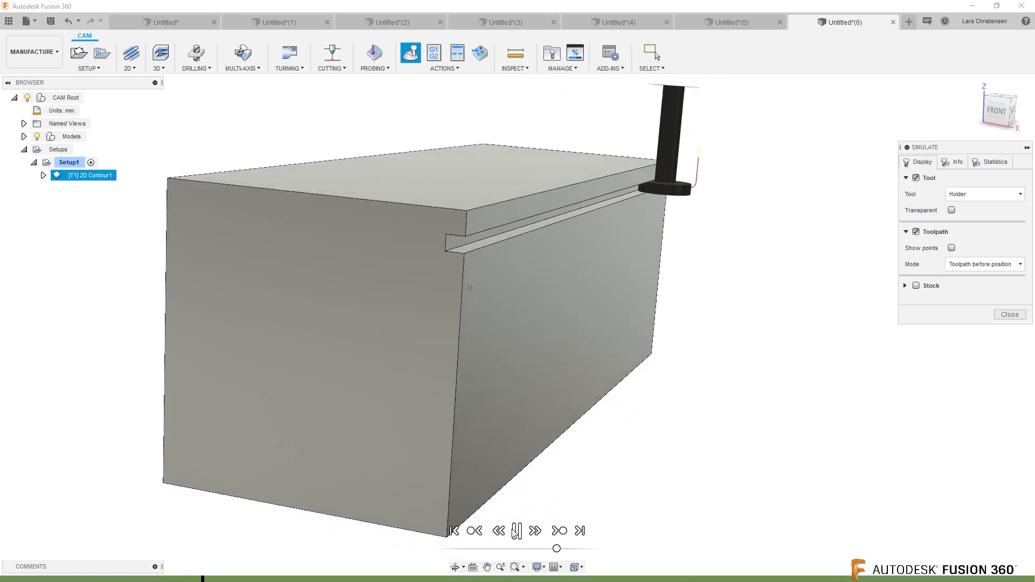